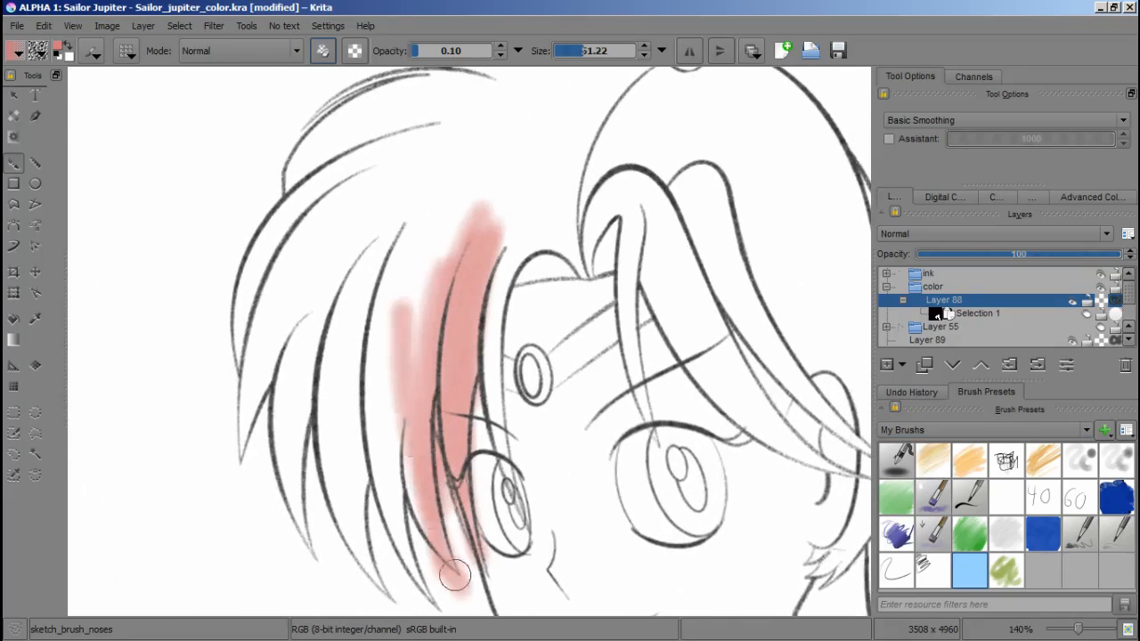
Step: Brush salmon-pink over the fringe strands and the rest of the hair and ponytail
left_click_drag(454, 575, 463, 321)
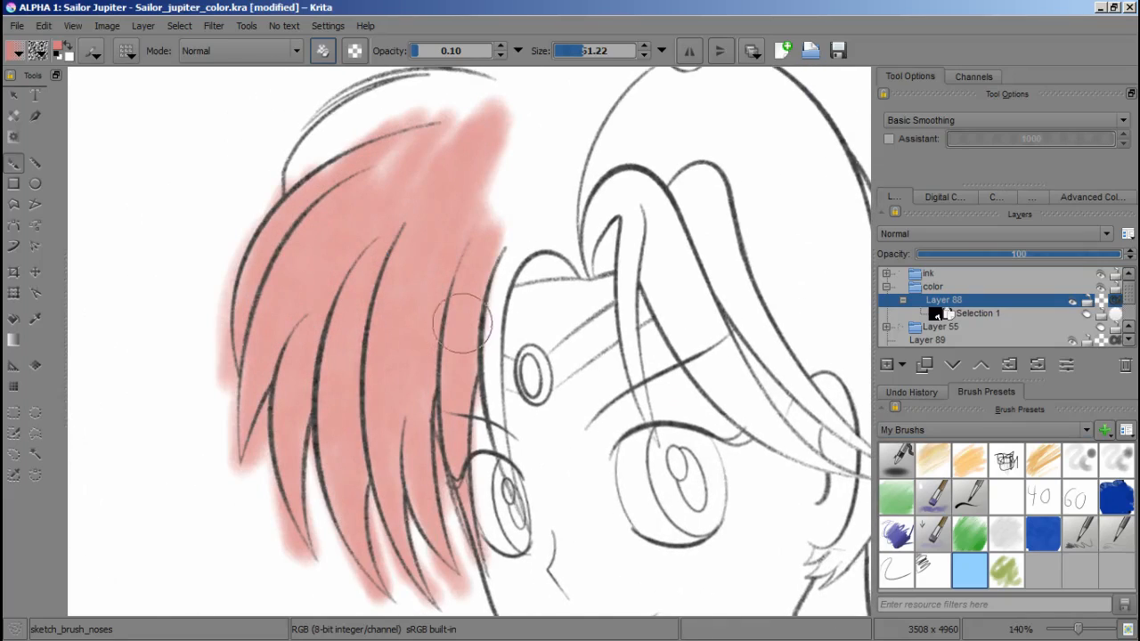
left_click(1094, 196)
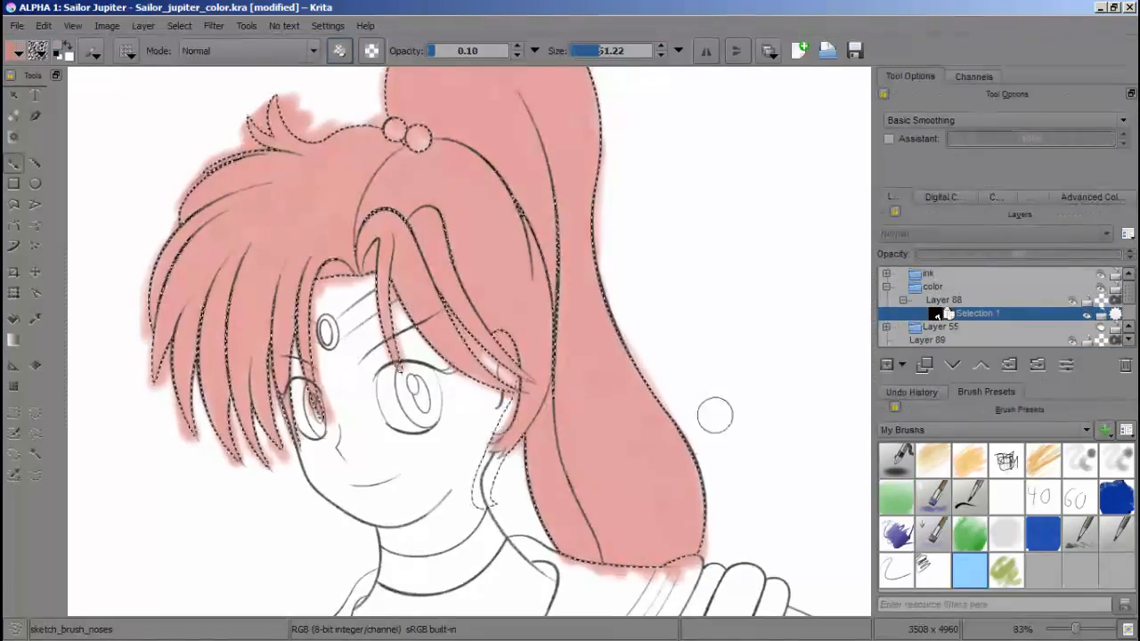
left_click(944, 299)
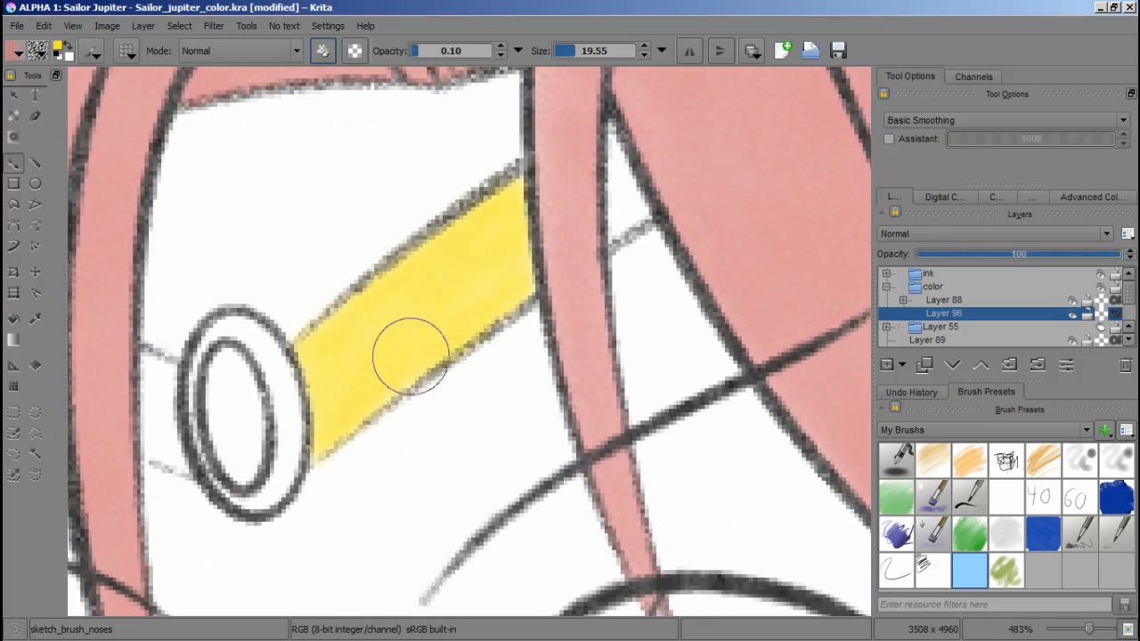
Step: Paint yellow along the tiara band on its own layer
left_click_drag(410, 357, 187, 472)
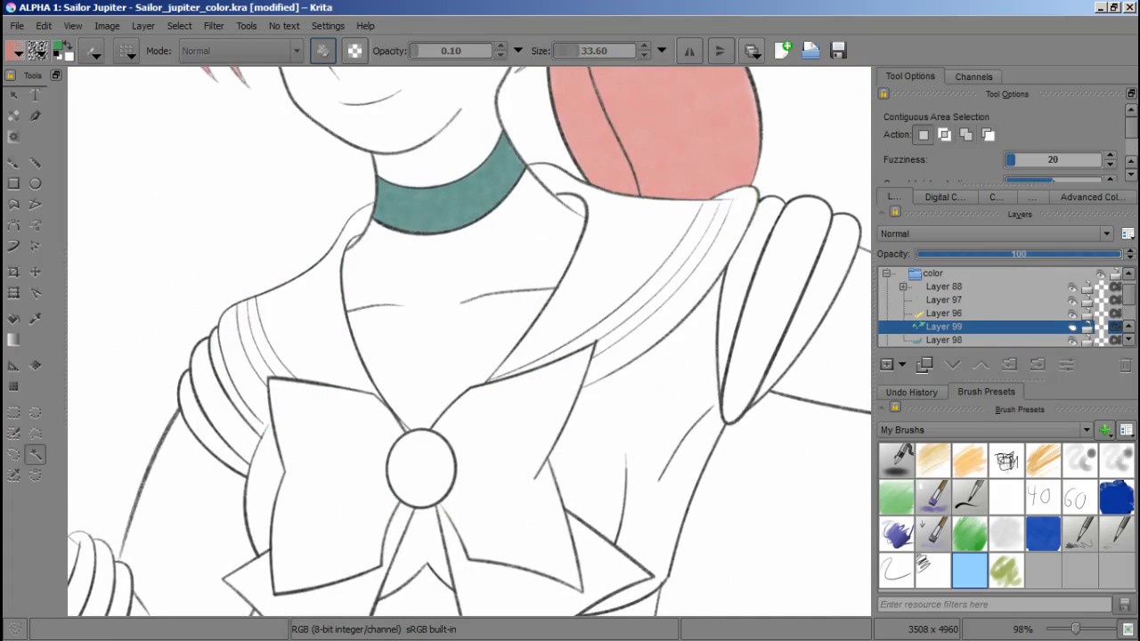
Step: Select two sailor collar areas with Contiguous Selection for green painting
left_click(943, 313)
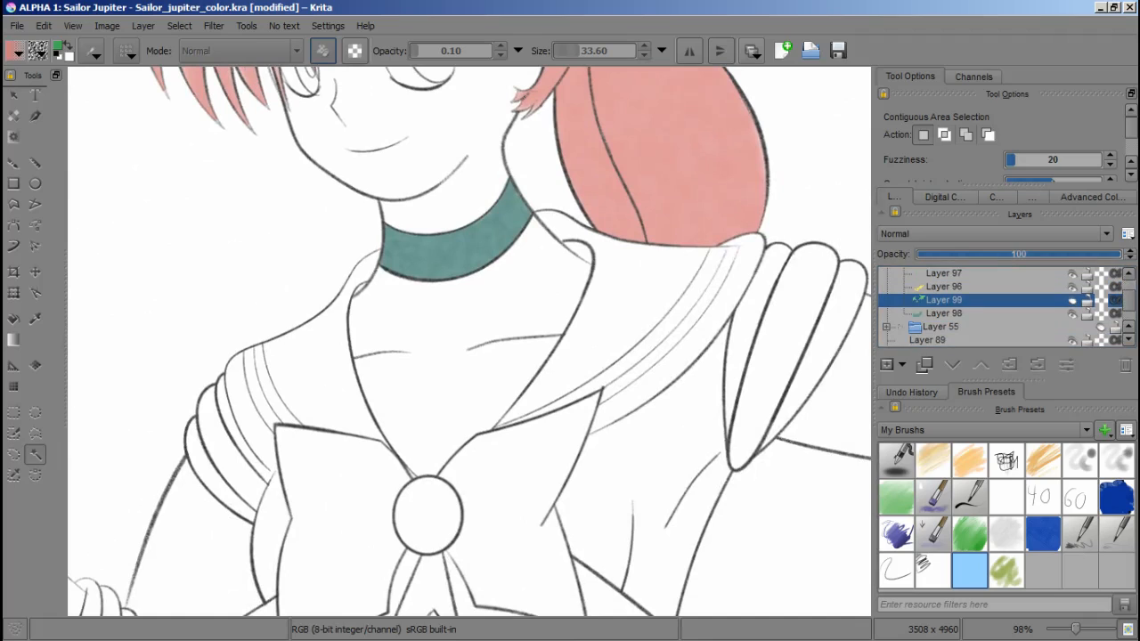
left_click(944, 286)
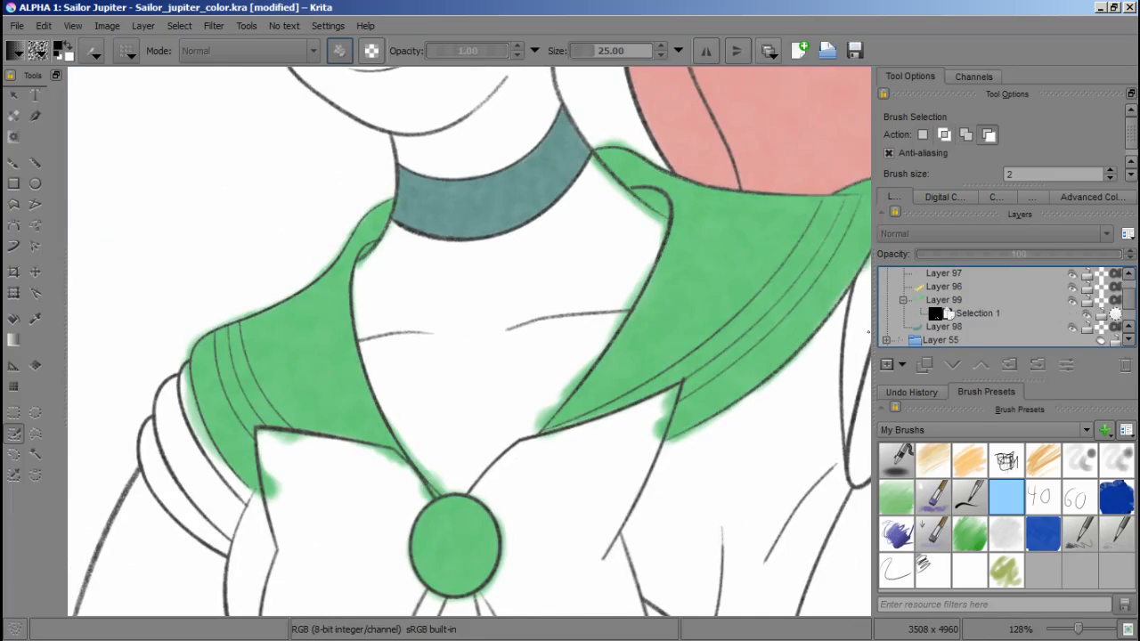
Step: Add a transparency mask to the collar layer to trim overspill, then begin selecting the bow
left_click(888, 365)
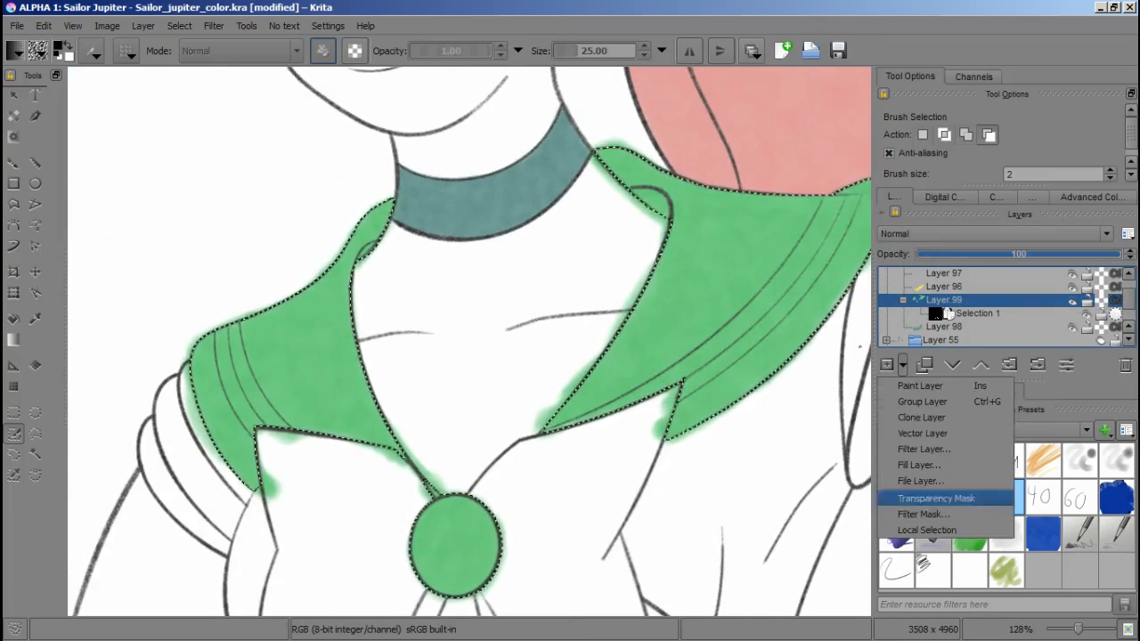
left_click(936, 498)
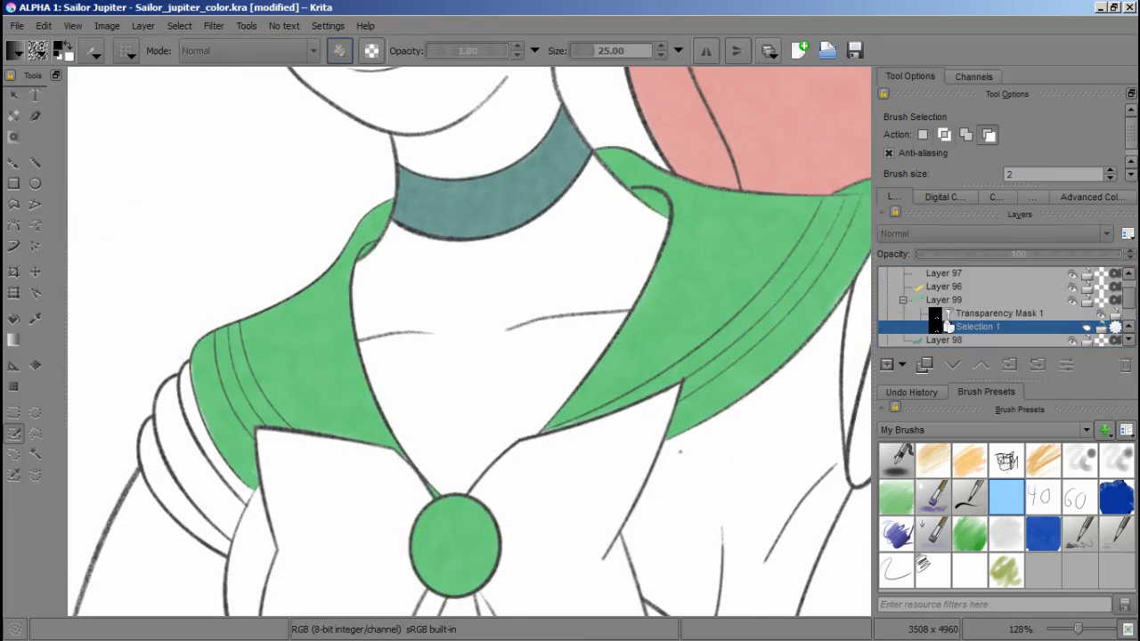
scroll("down", 3)
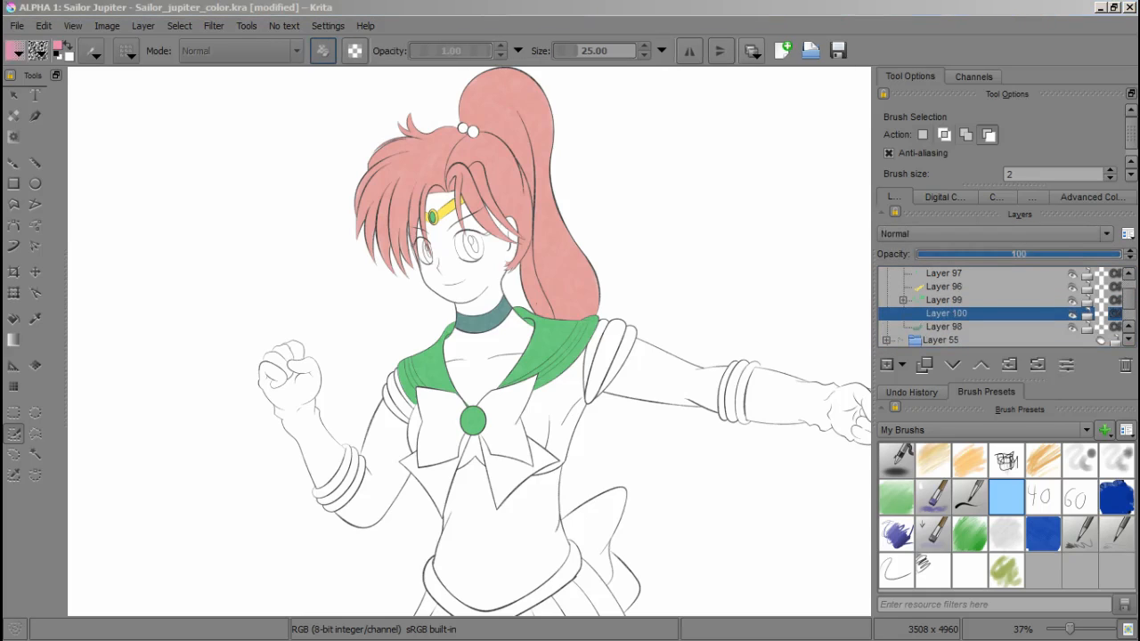
left_click(969, 570)
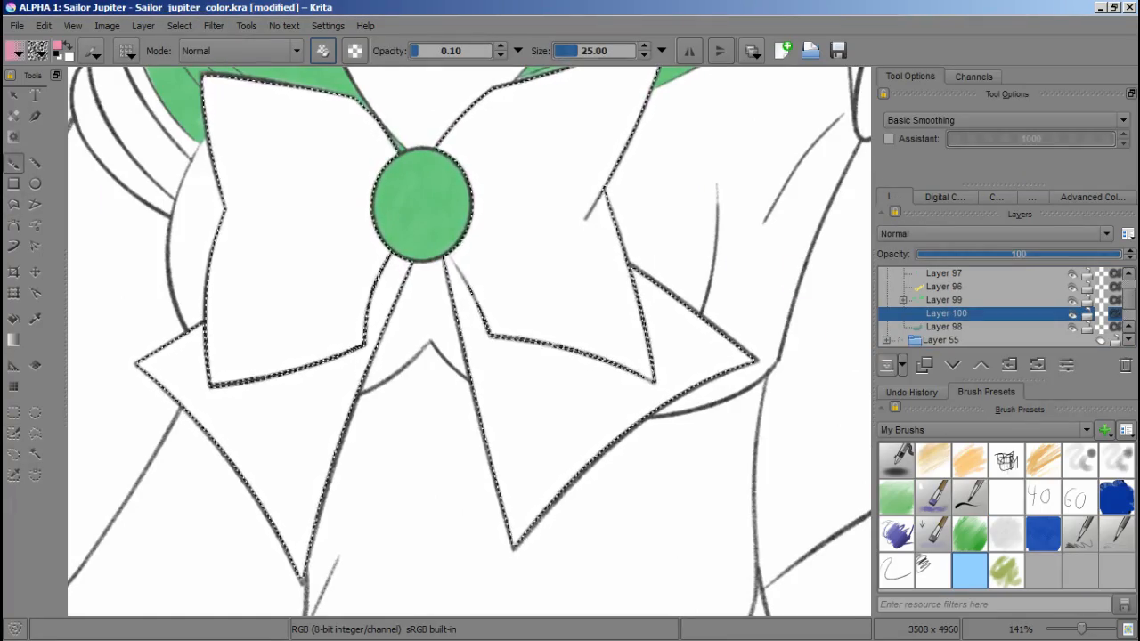
Step: Stroke soft pink inside the bow, reactivate its stored selection and switch to Contiguous Selection
left_click_drag(392, 268, 299, 543)
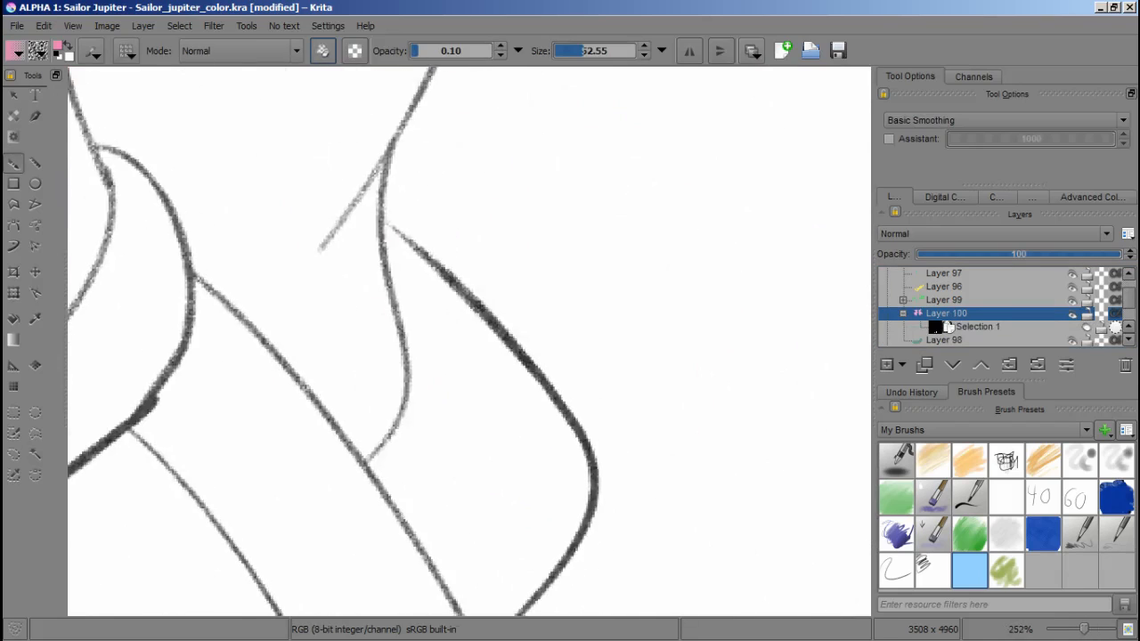
scroll("up", 3)
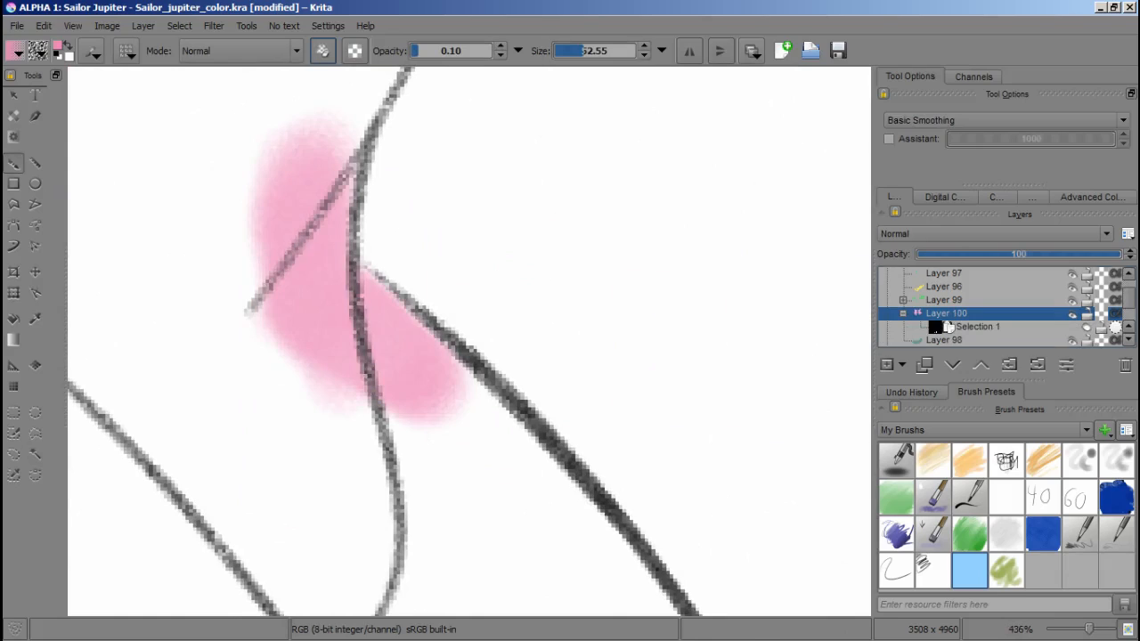
left_click(977, 326)
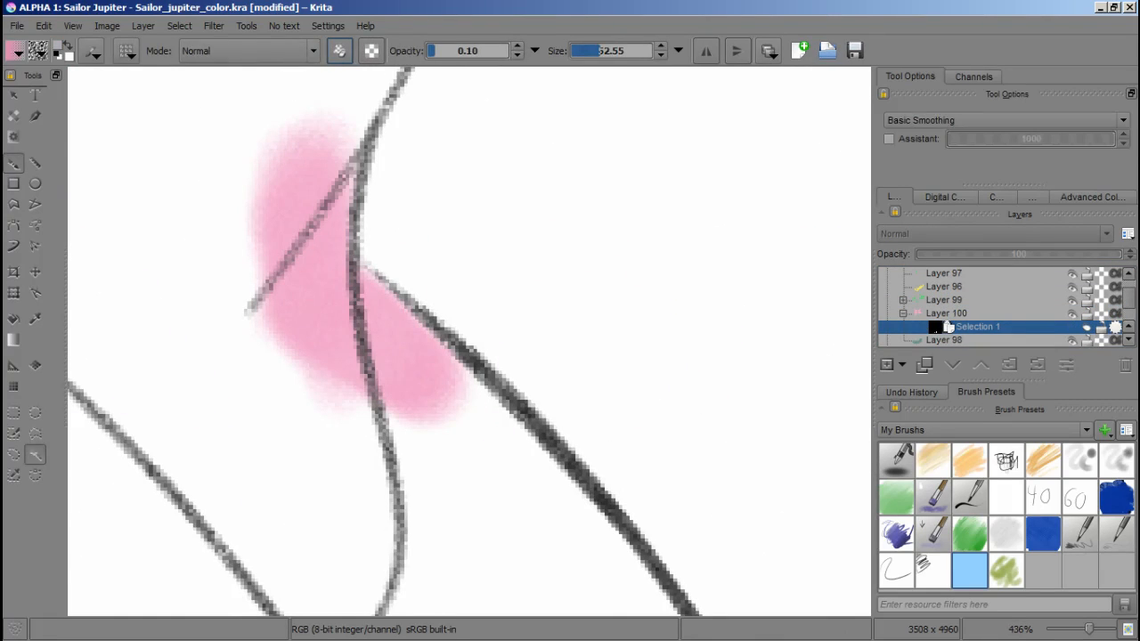
left_click(946, 312)
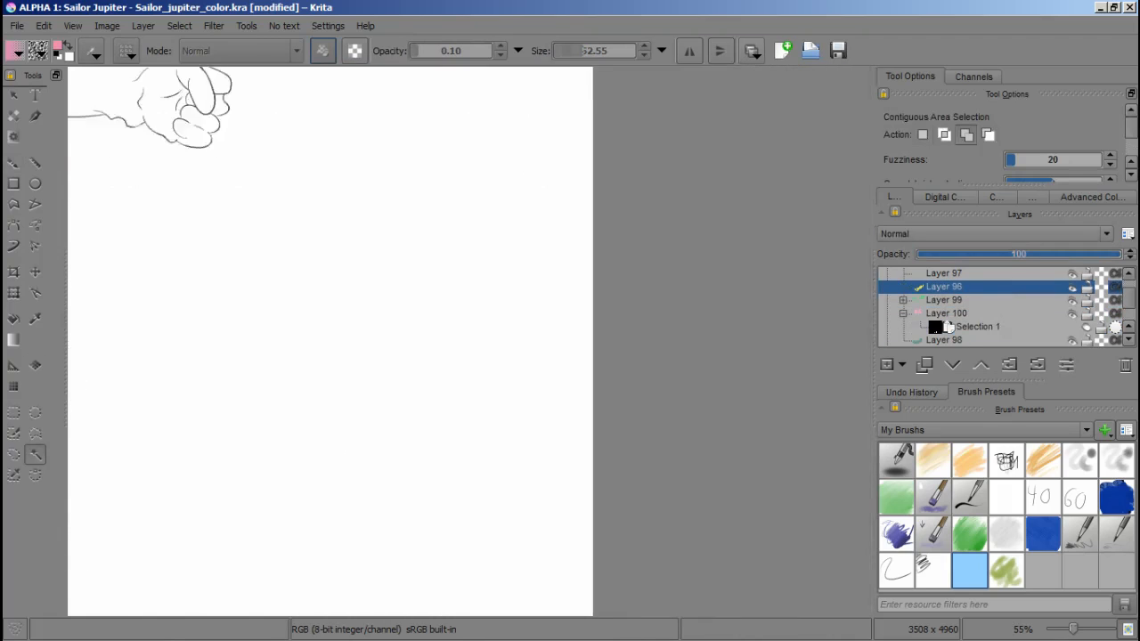
Step: Activate the bow's stored selection to fill the bows pink and bracelets teal
left_click(977, 326)
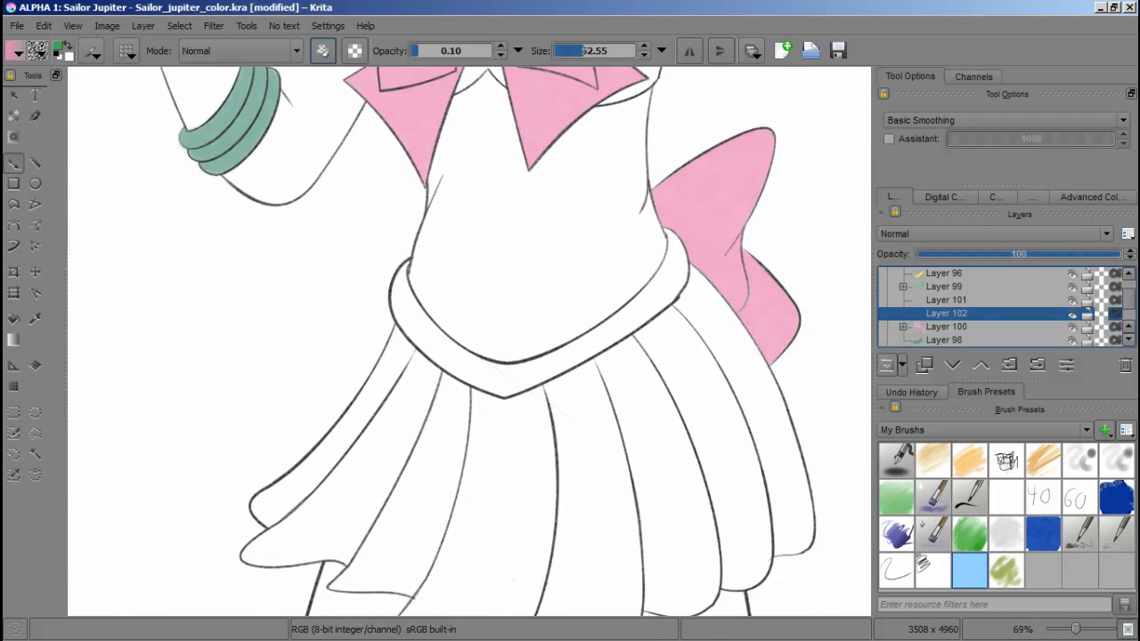
Step: Select all skirt pleats, grow the selection slightly, and airbrush them green
left_click(36, 454)
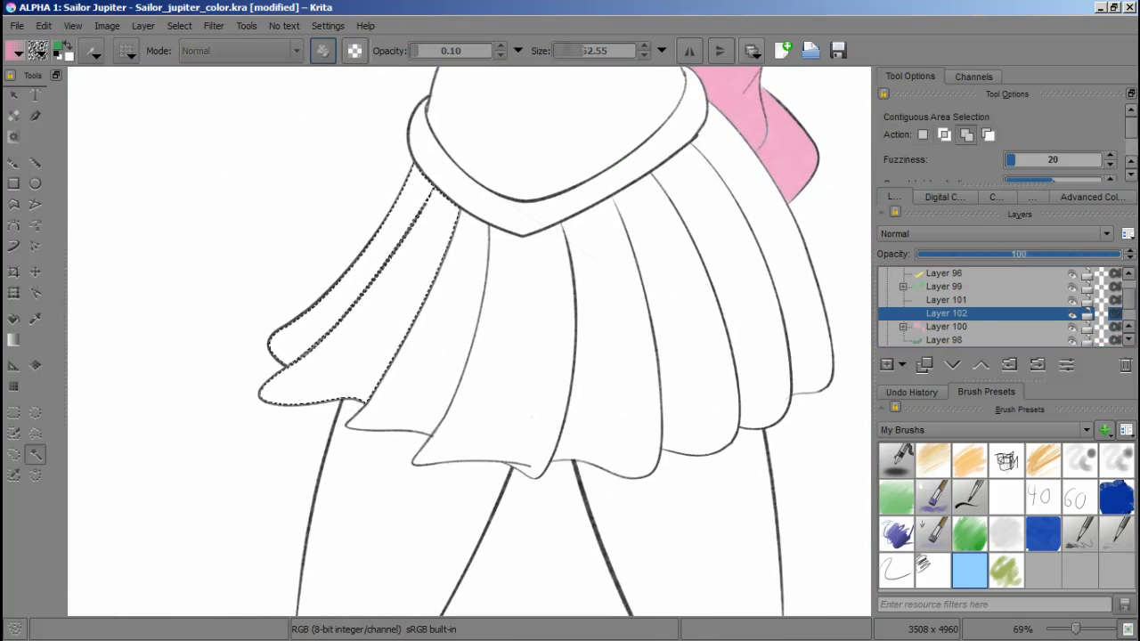
left_click(179, 25)
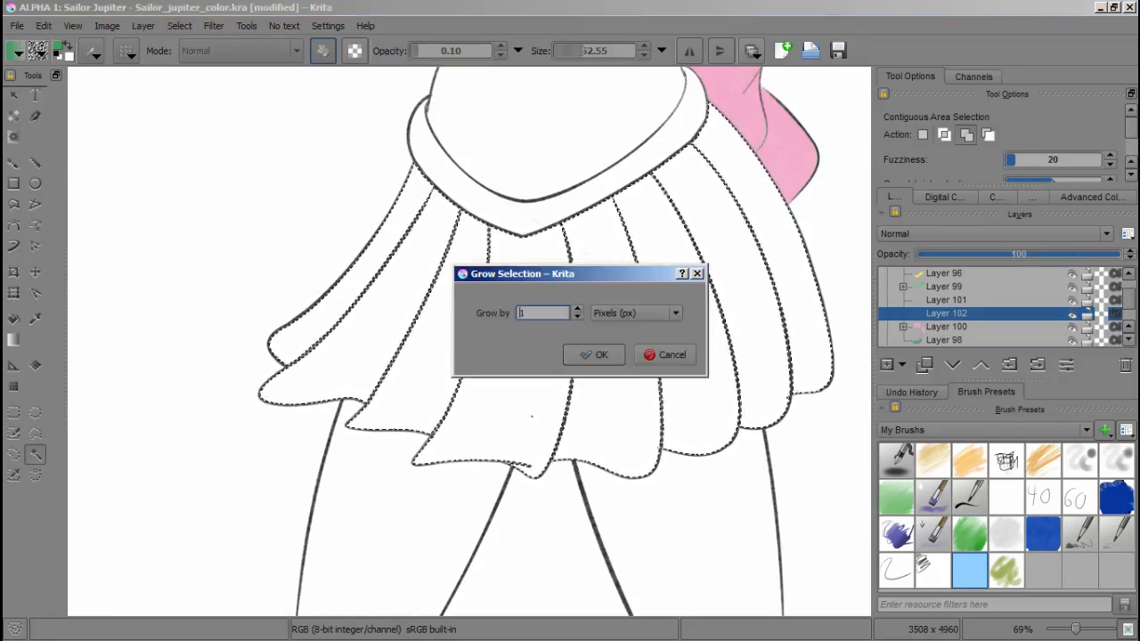
left_click(594, 355)
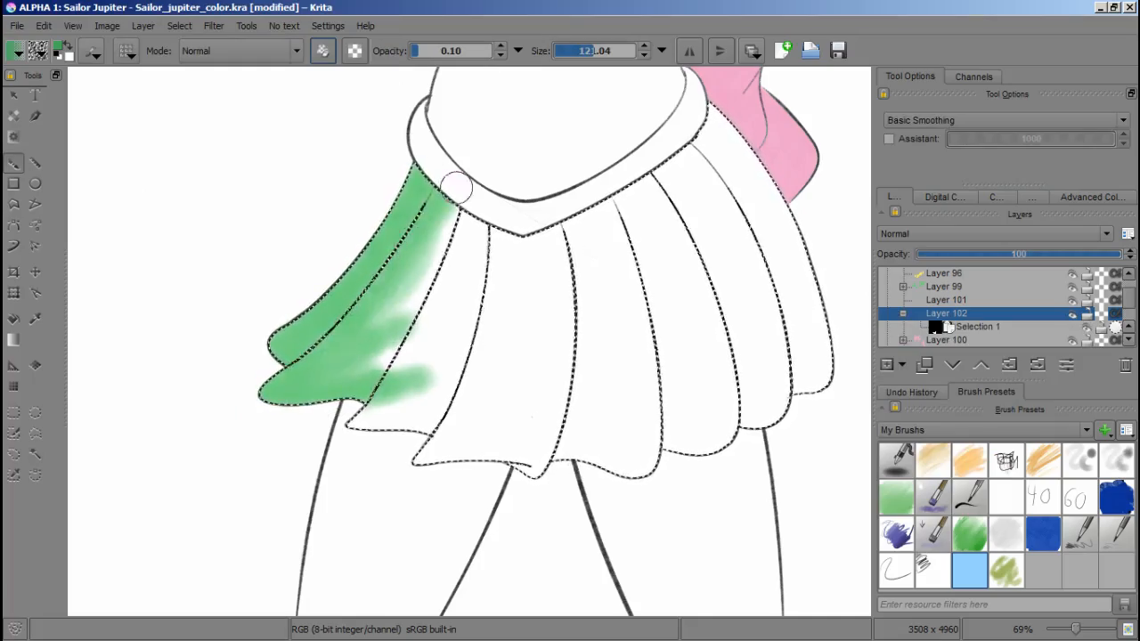
left_click_drag(454, 187, 503, 296)
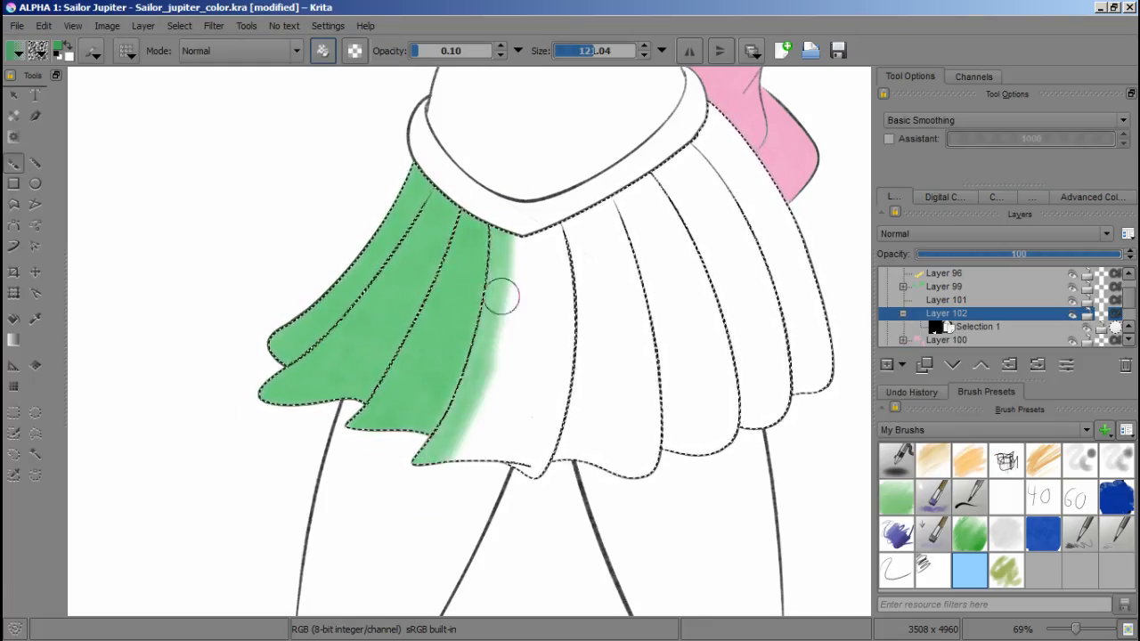
left_click_drag(503, 294, 579, 463)
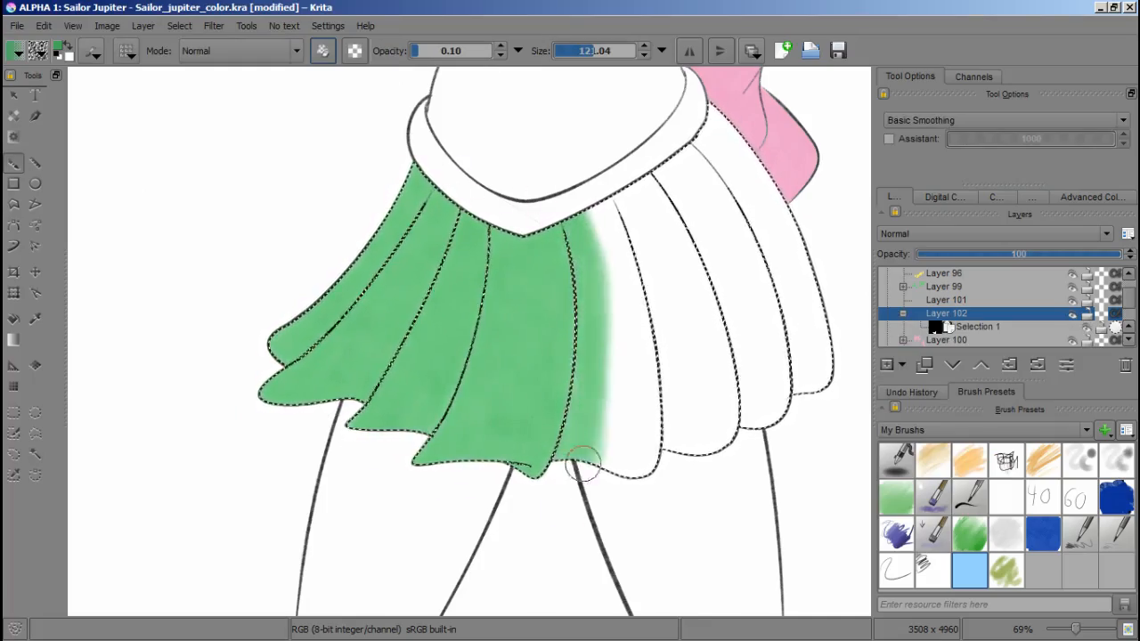
left_click_drag(584, 468, 686, 267)
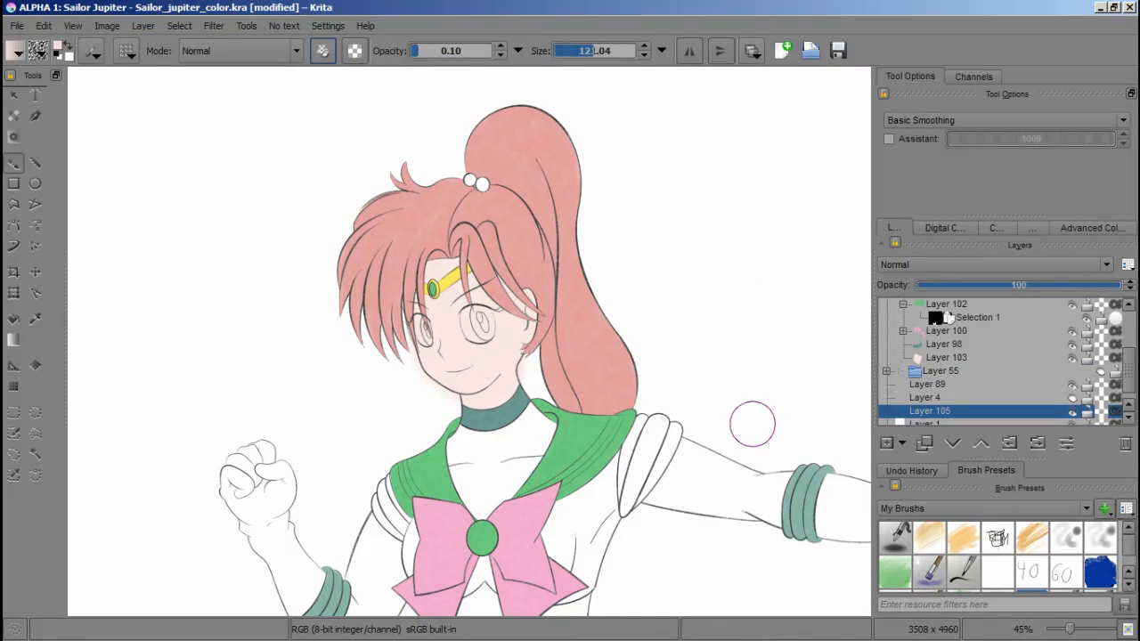
Step: On the skin colour layer, airbrush pale skin tone over the face and legs
left_click(13, 319)
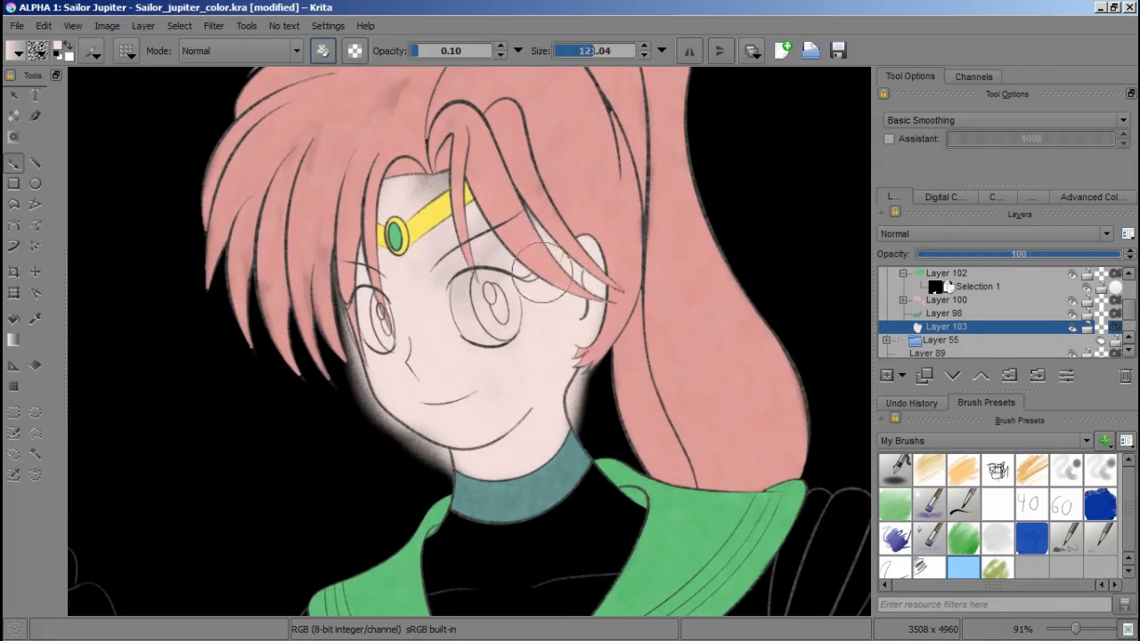
scroll("down", 3)
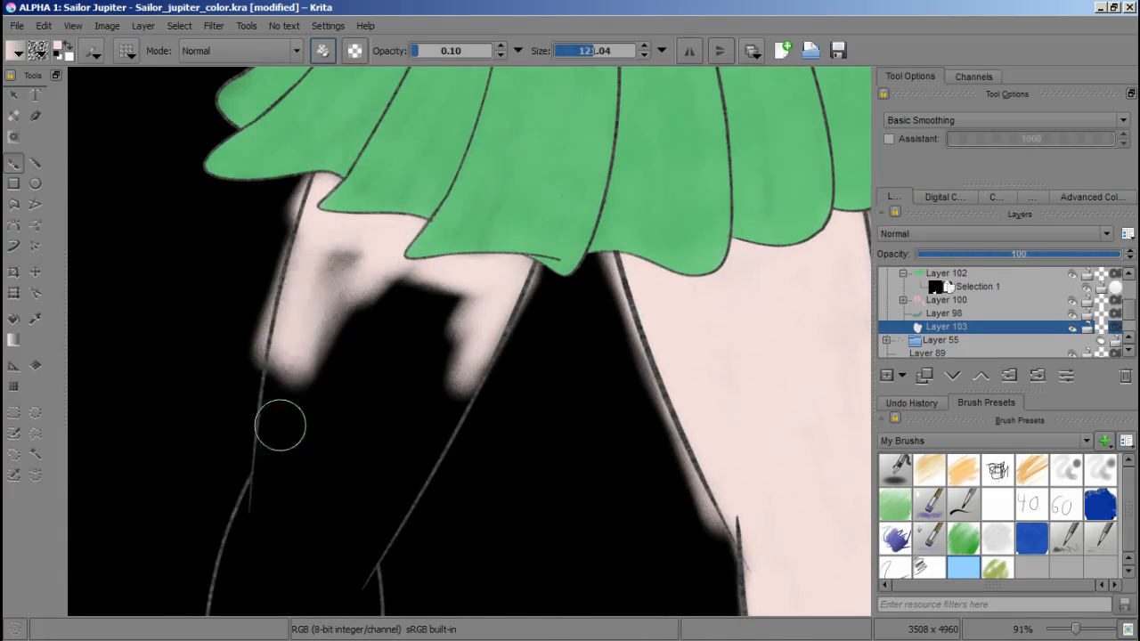
left_click_drag(281, 426, 374, 417)
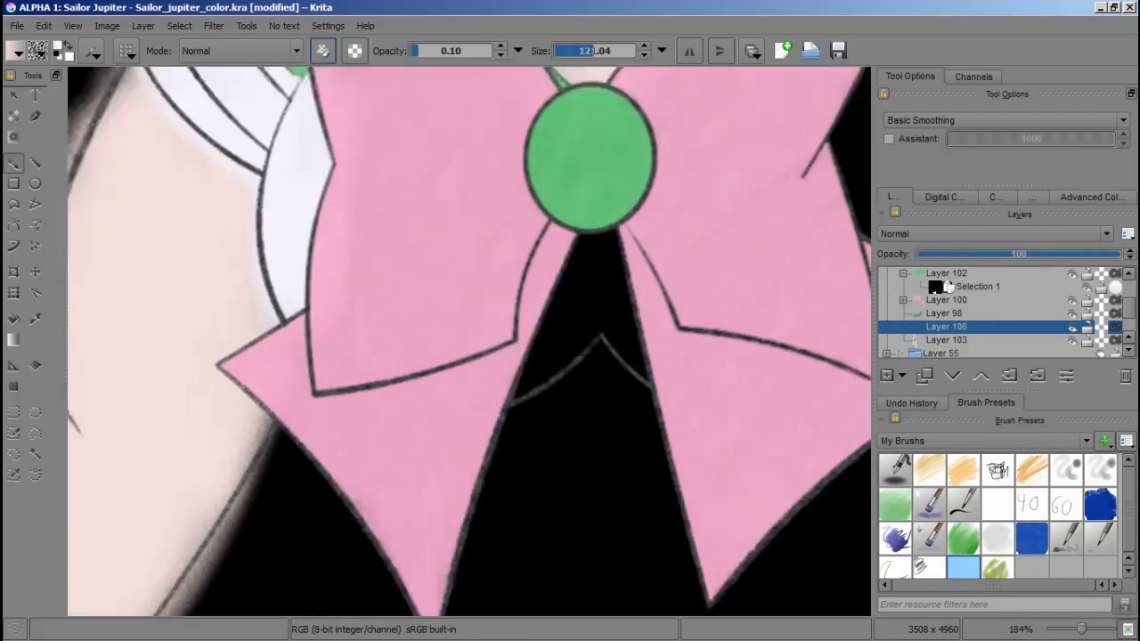
Step: Airbrush white over the blouse and sleeves, then add another layer
scroll("down", 3)
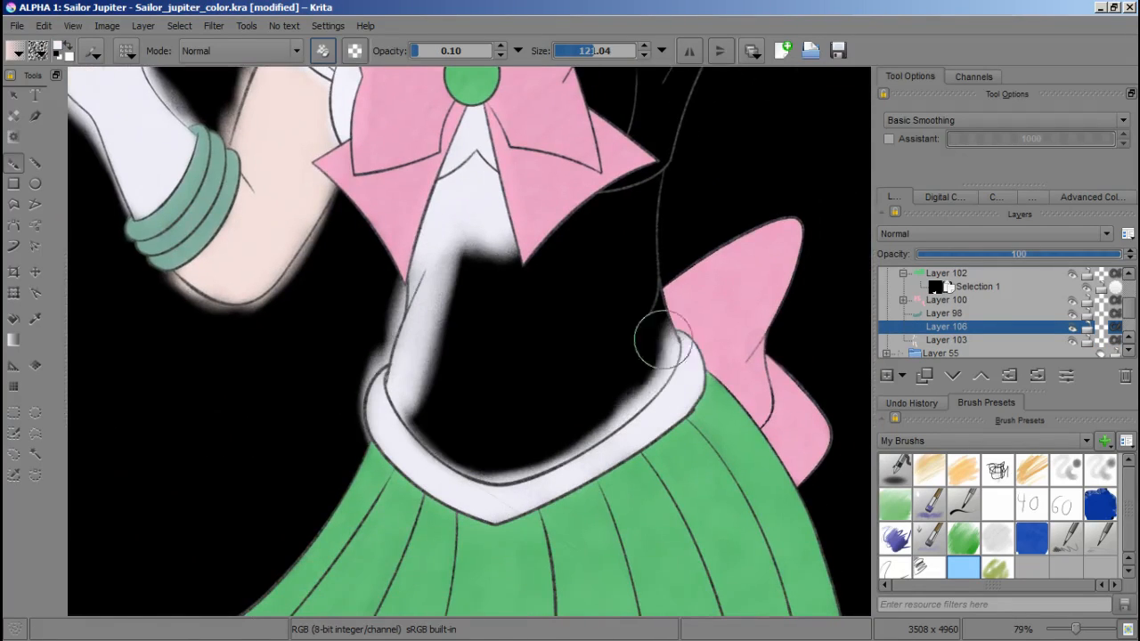
left_click_drag(641, 348, 437, 454)
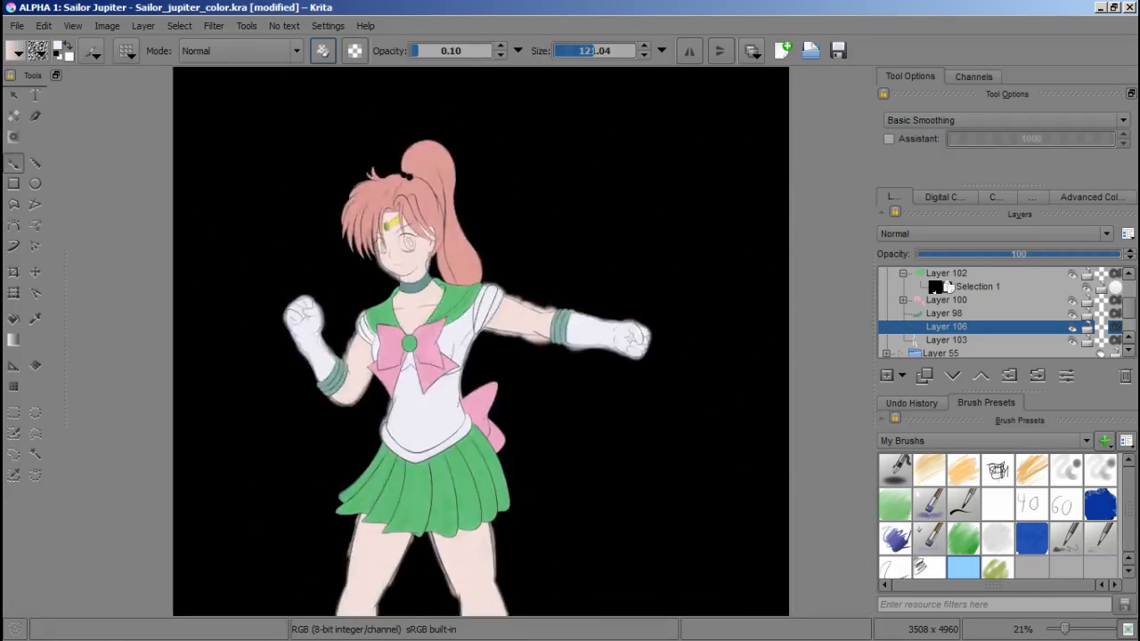
left_click(900, 375)
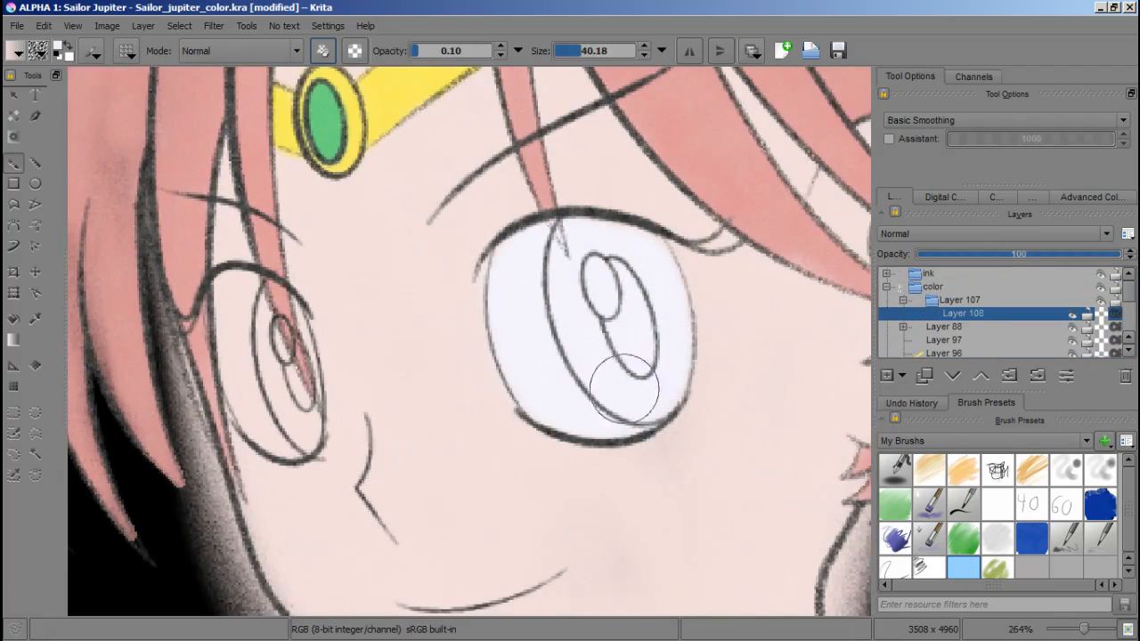
Step: Select the hair colour layer and add a new layer for the iris colour
left_click(944, 300)
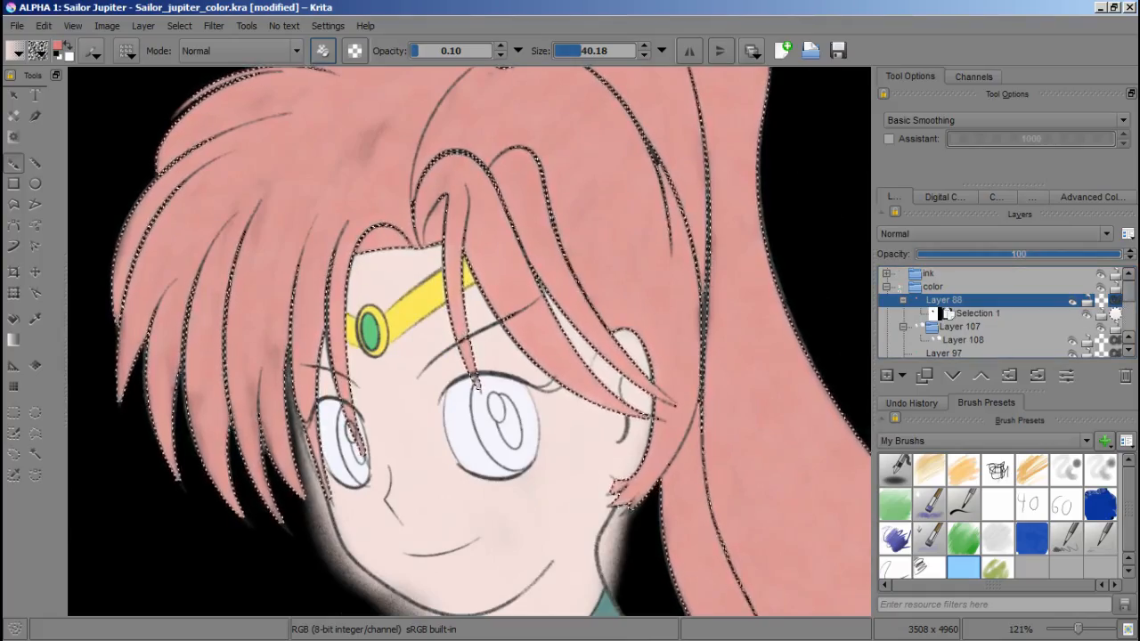
left_click(179, 25)
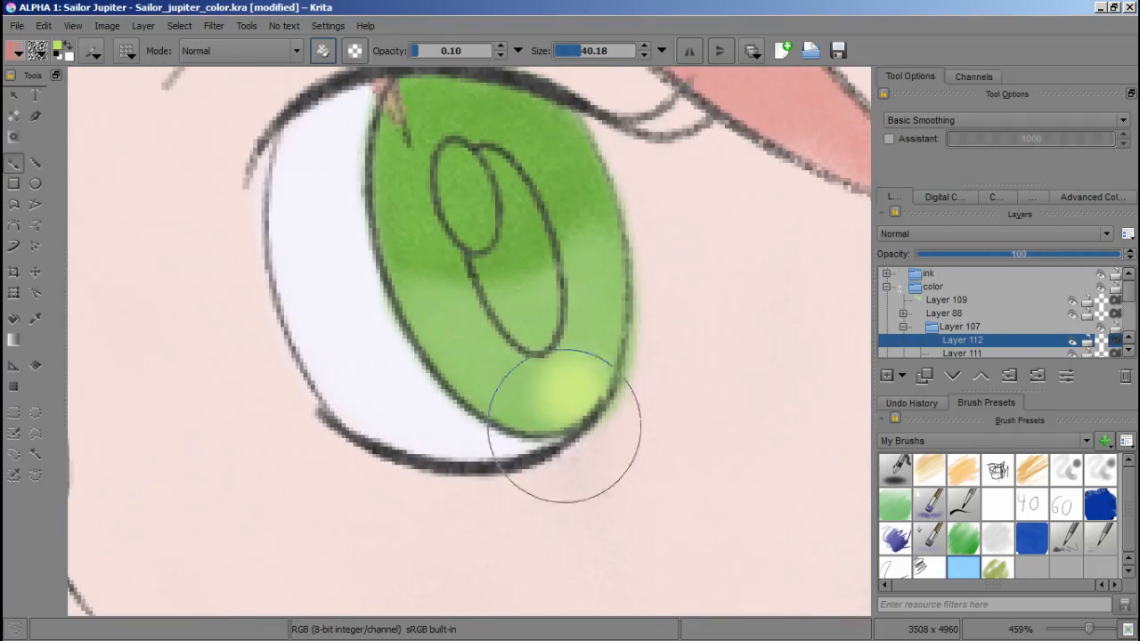
Step: Paint darker shading inside the green iris and add another layer for iris detail
left_click_drag(566, 432, 495, 385)
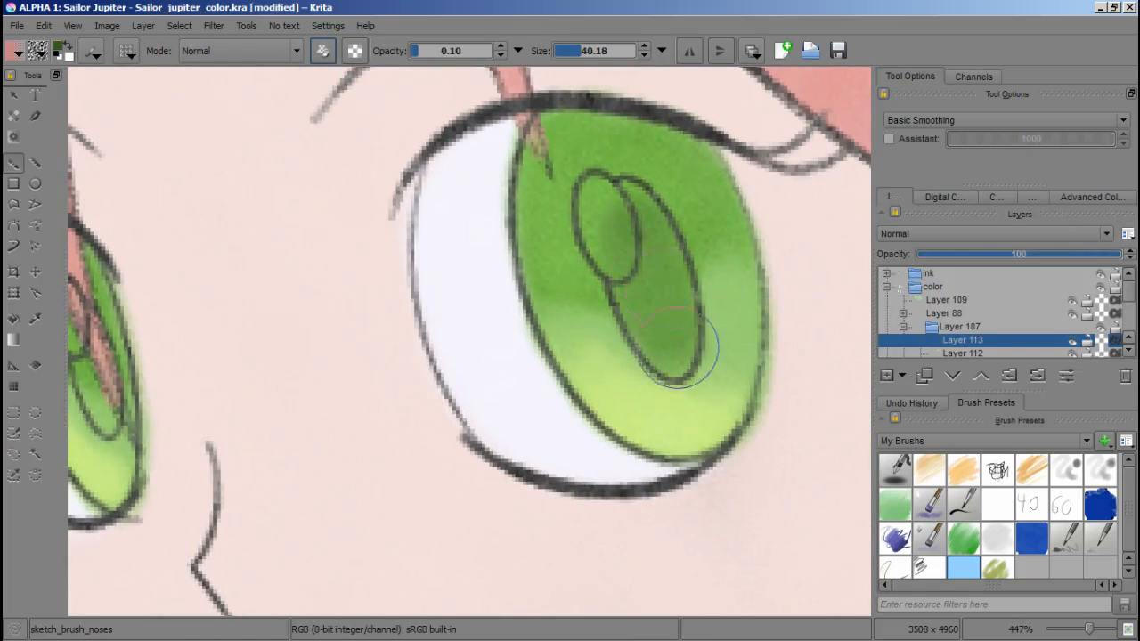
left_click(943, 197)
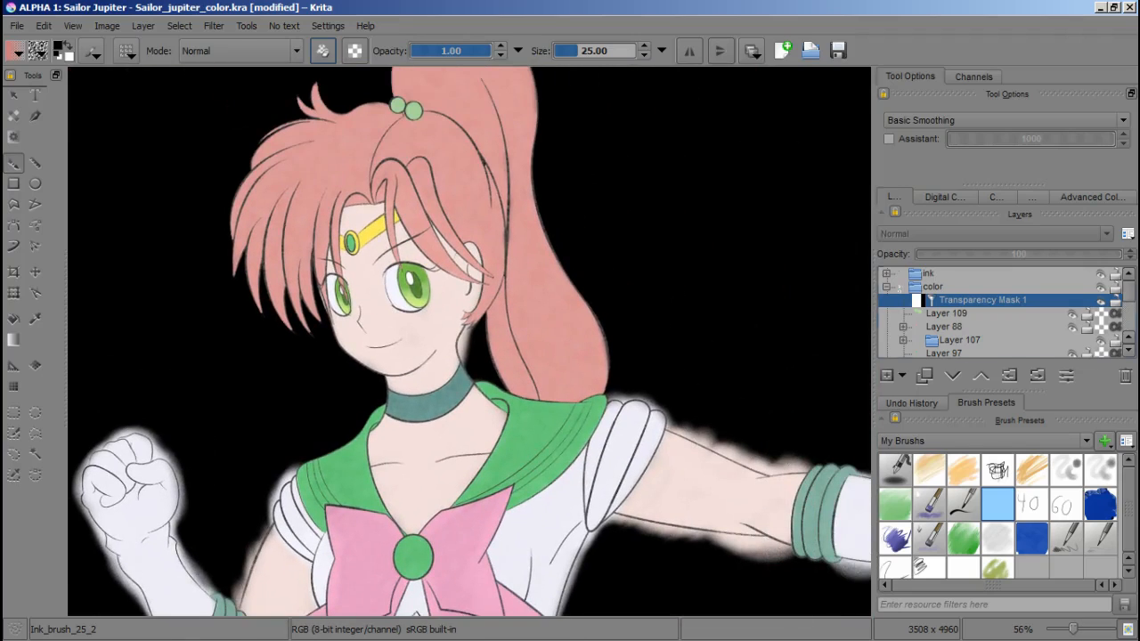
Step: Paint black on the mask along the sleeve and glove edges to remove the soft glow
left_click(36, 454)
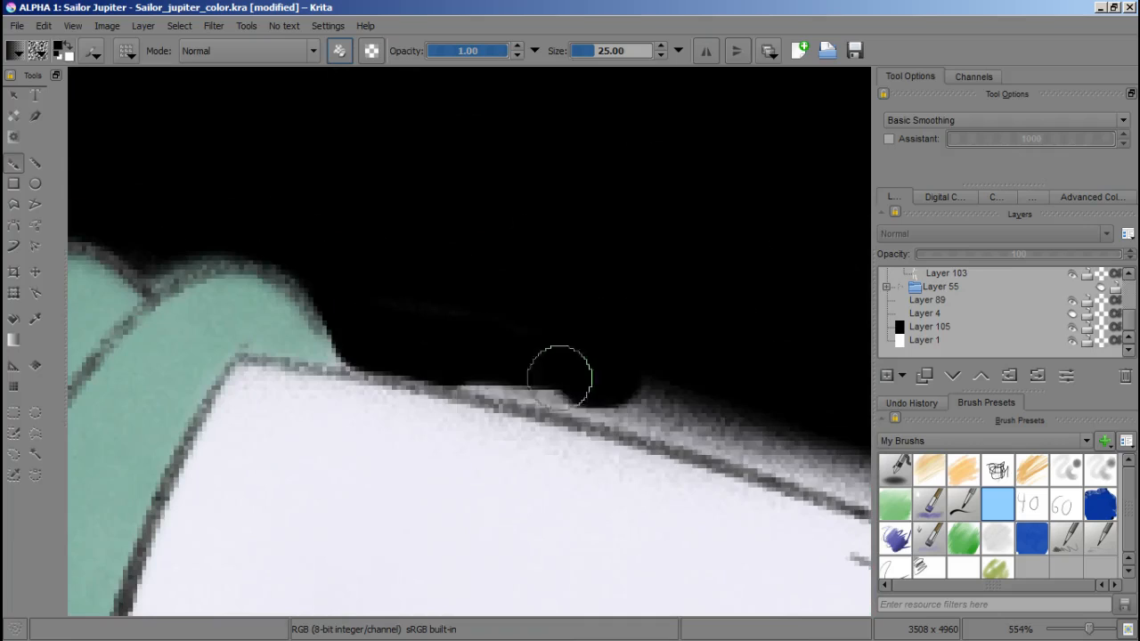
left_click_drag(560, 379, 613, 399)
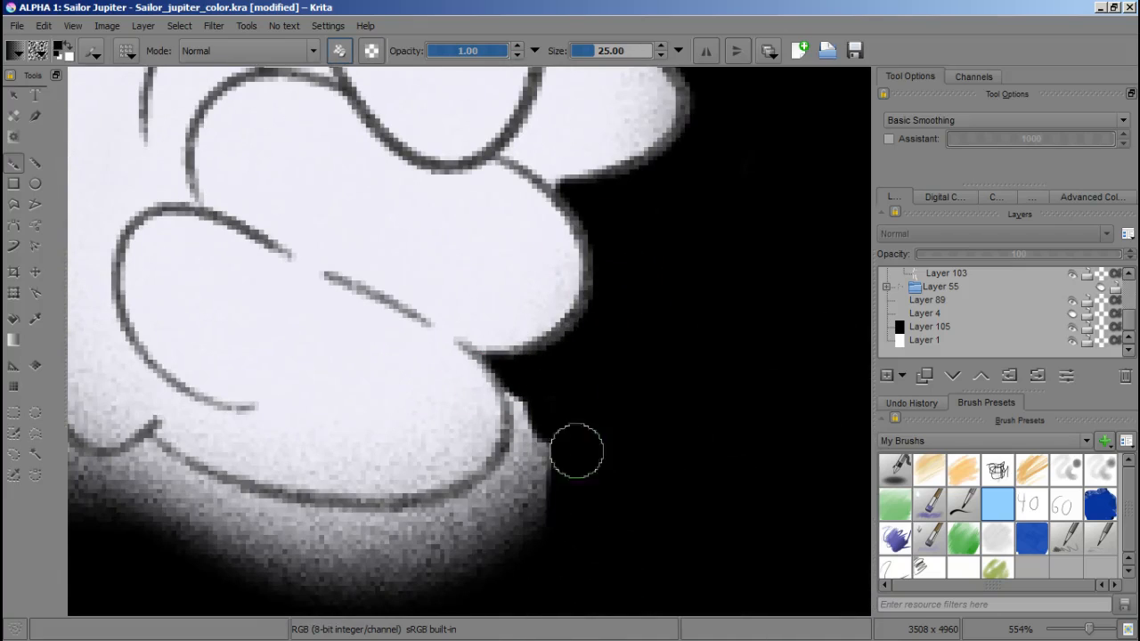
left_click_drag(577, 452, 526, 490)
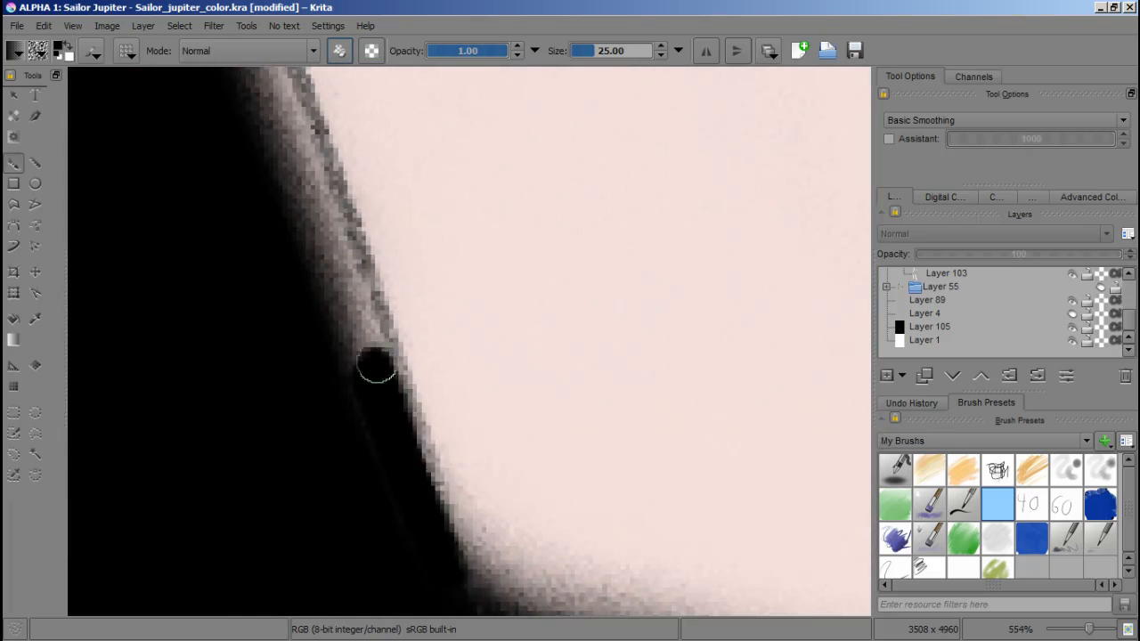
Step: Trim the soft glow along the leg edge and the colour spill around the figure outline
left_click_drag(376, 370, 508, 484)
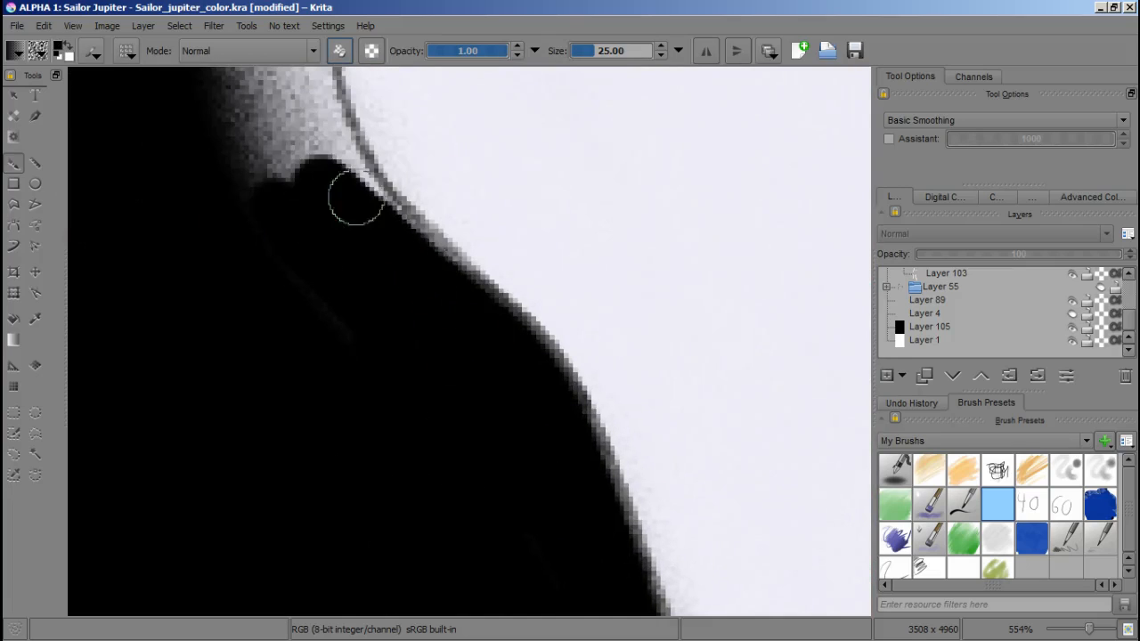
left_click_drag(356, 196, 428, 463)
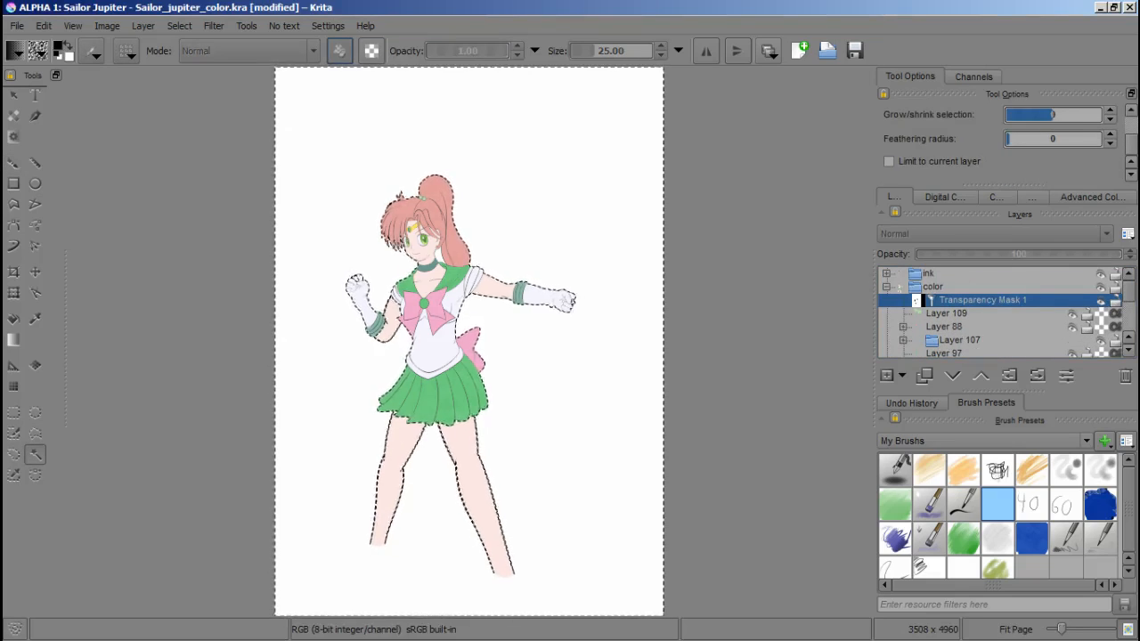
Step: Select the ink layer and bring up the selection options to refine the outline
left_click(930, 273)
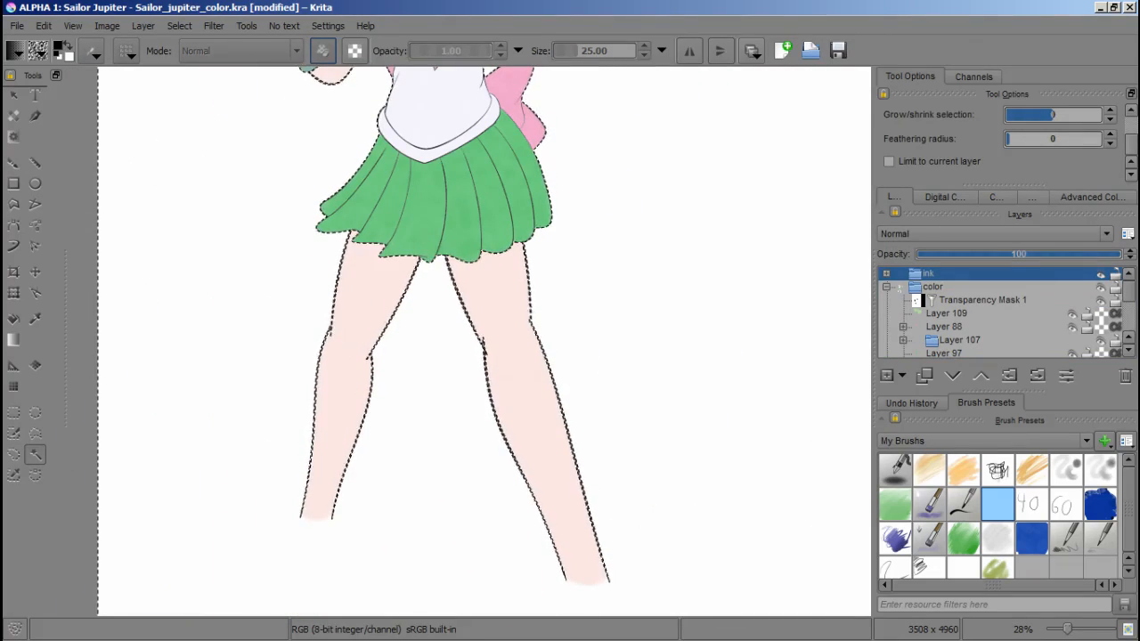
scroll("down", 3)
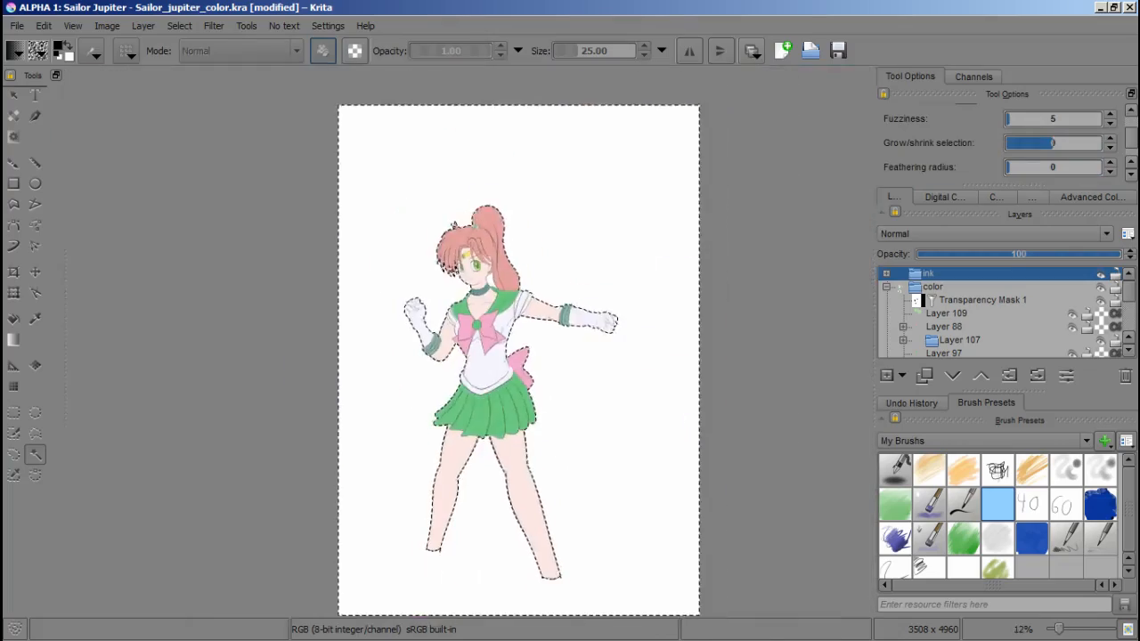
scroll("up", 3)
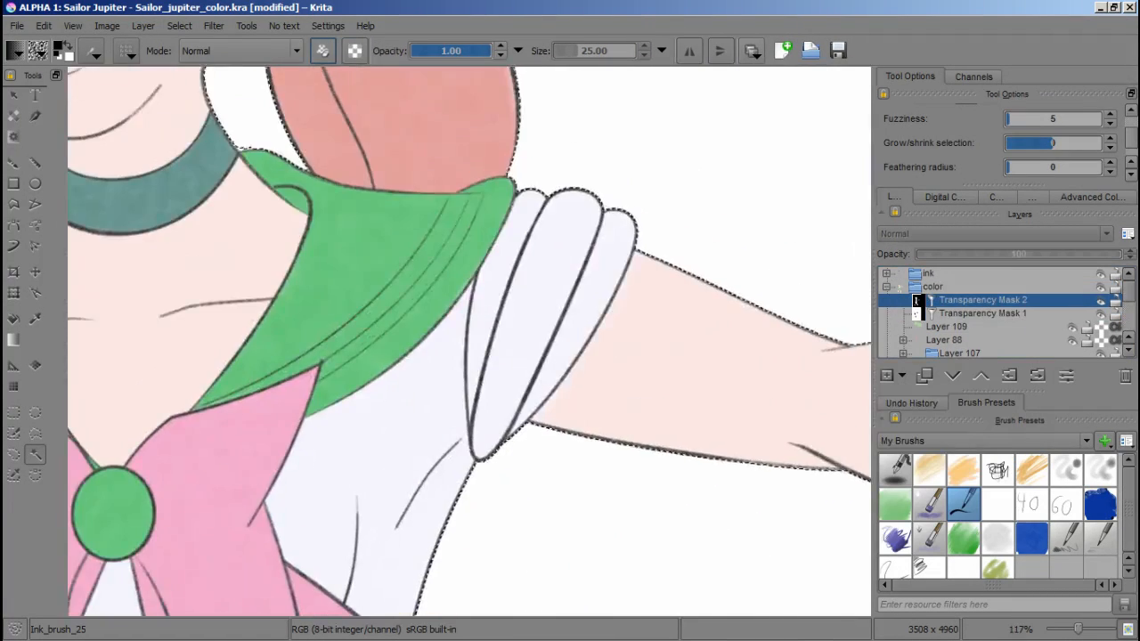
left_click(179, 25)
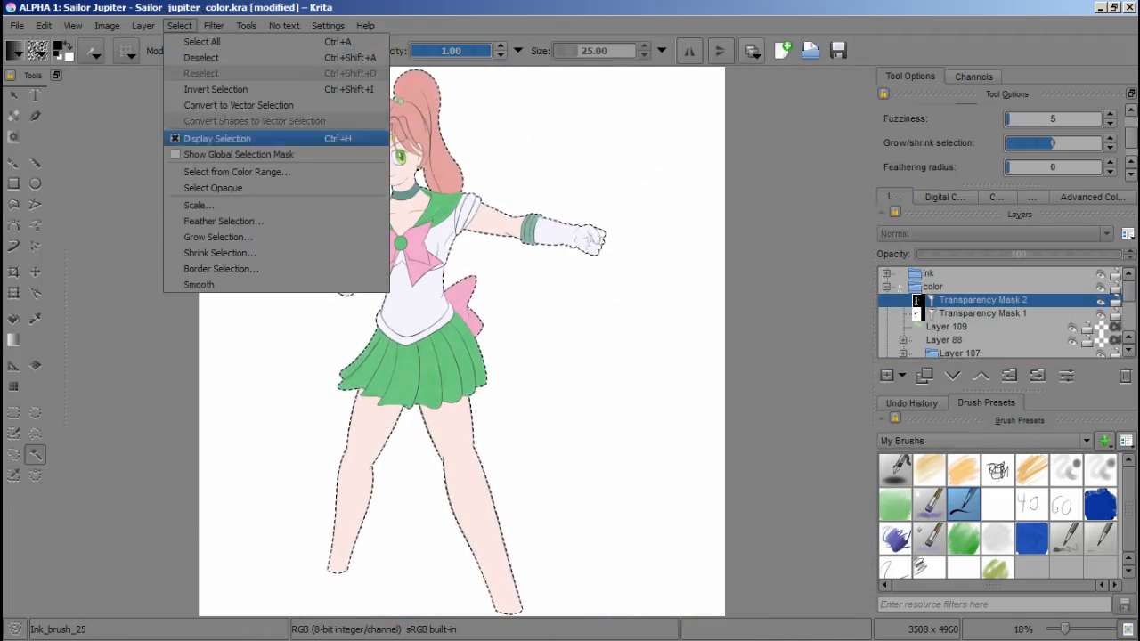
Step: Clear the figure selection, pick the hair colour layer and activate its selection mask
left_click(217, 138)
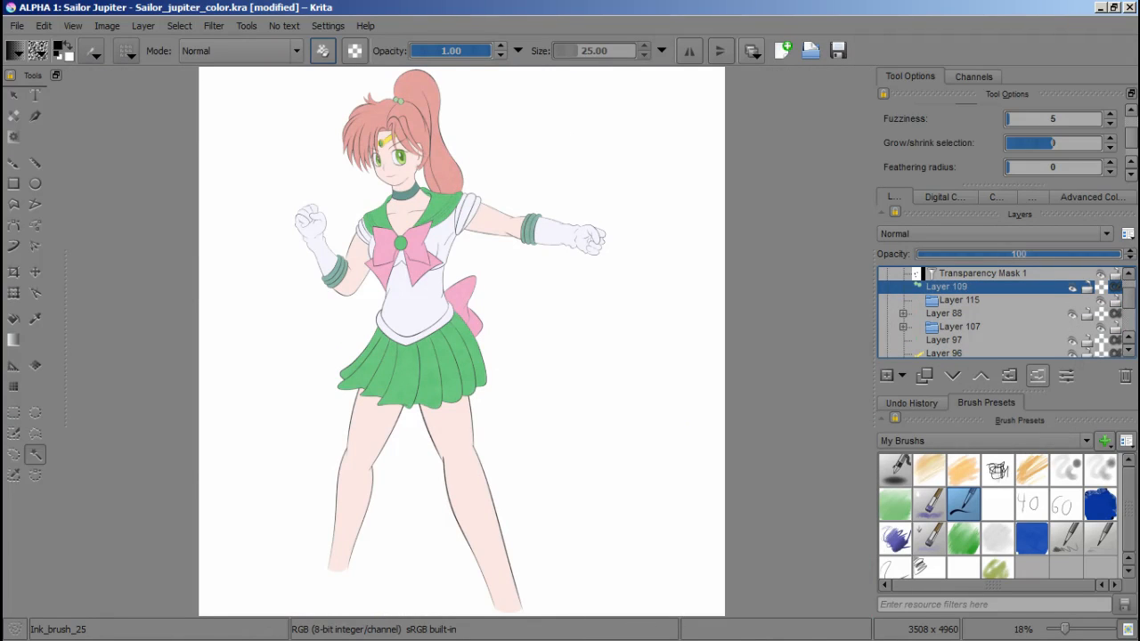
left_click(923, 375)
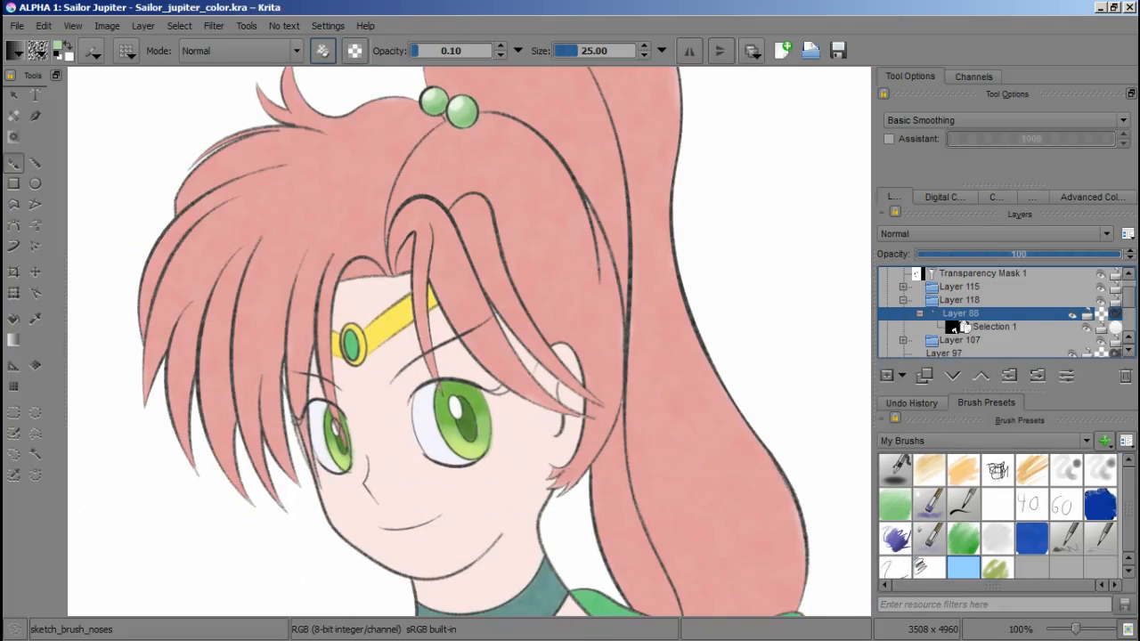
left_click(994, 326)
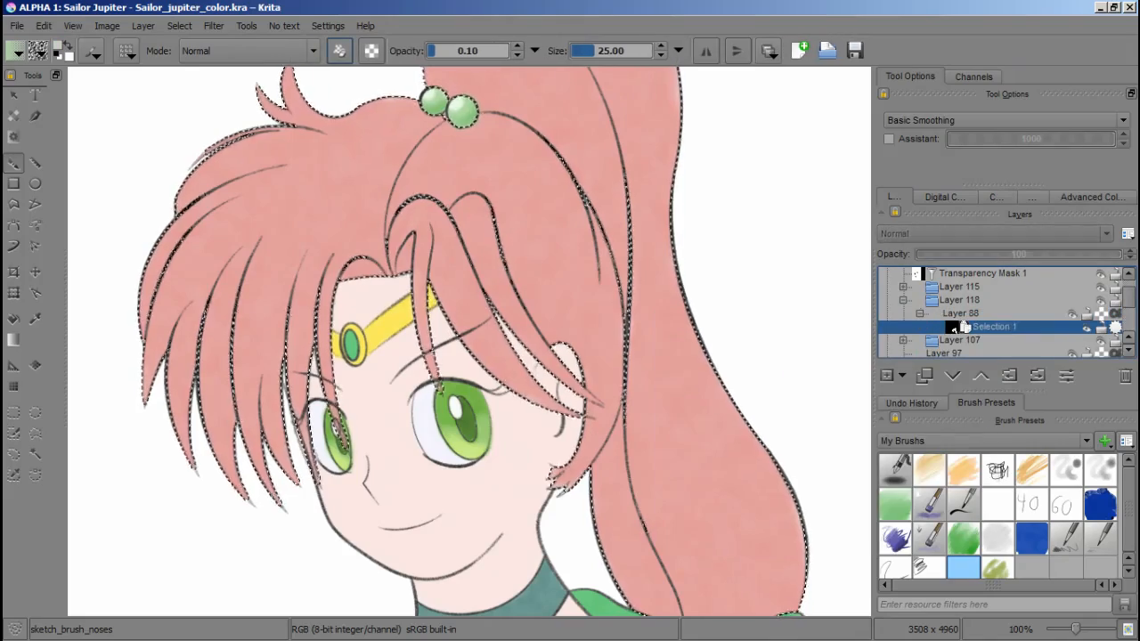
Step: Brush soft darker pink shading along the hair and ponytail on a new layer
left_click(179, 25)
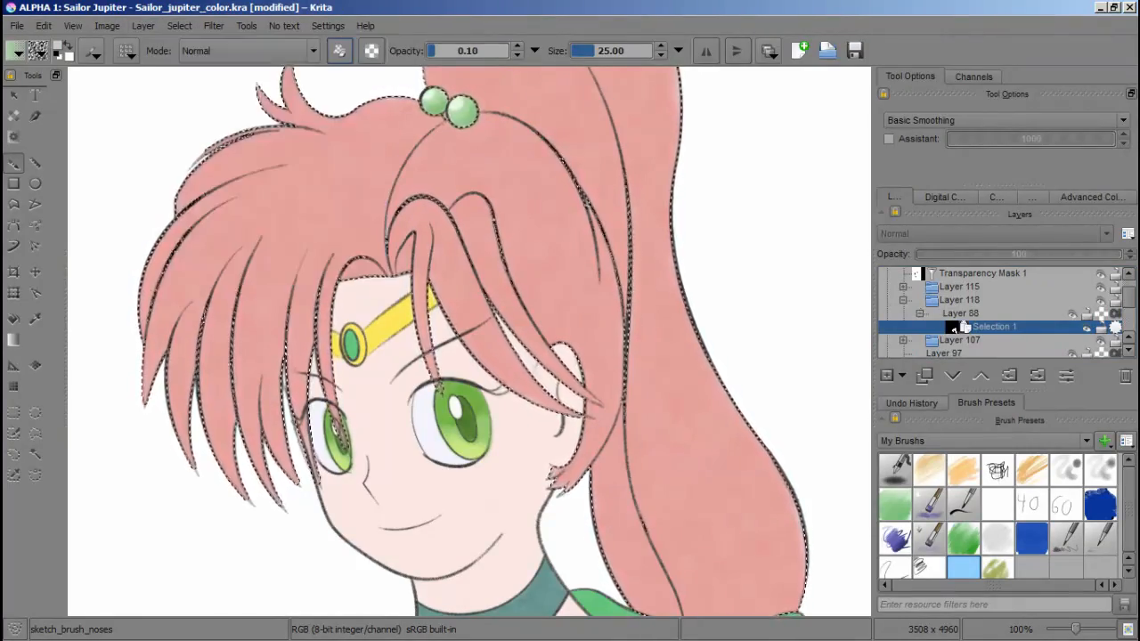
left_click(961, 312)
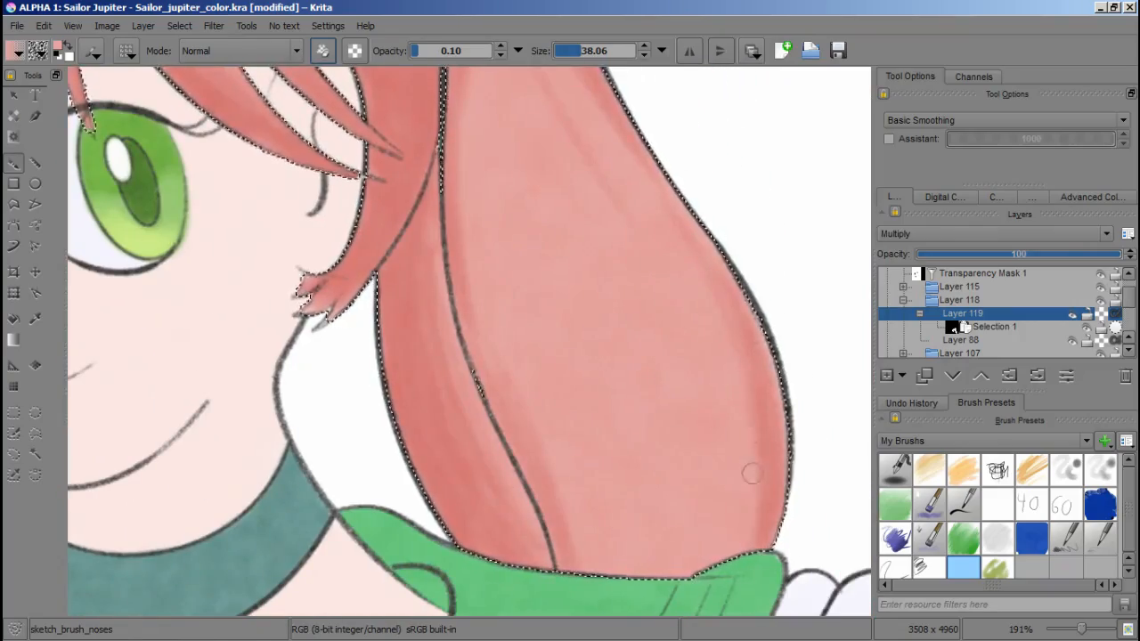
scroll("down", 3)
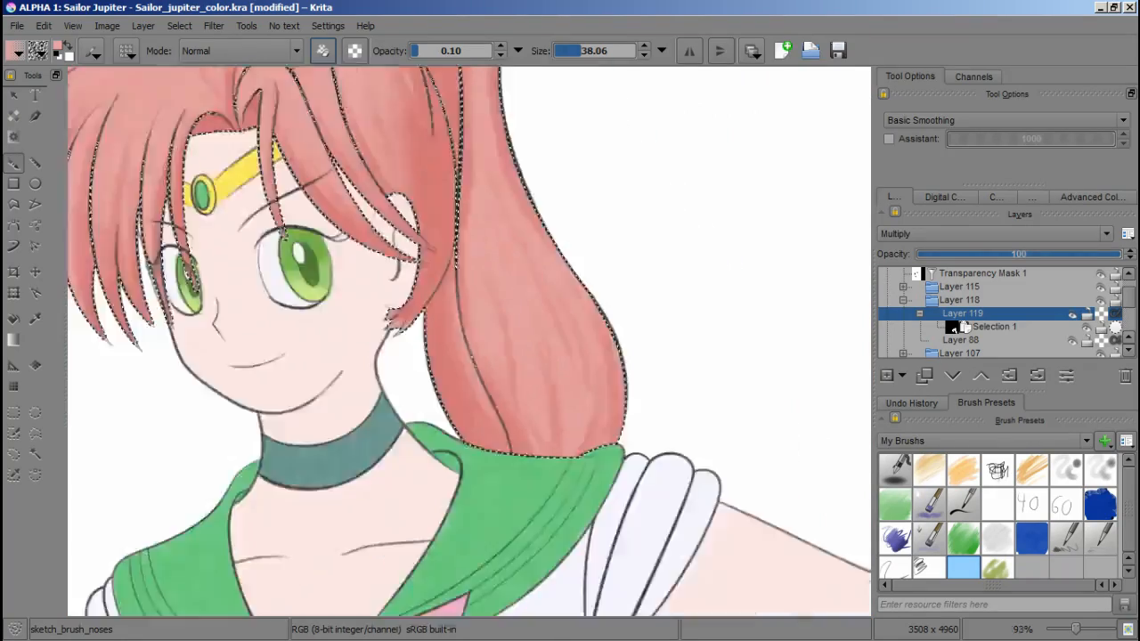
left_click(993, 233)
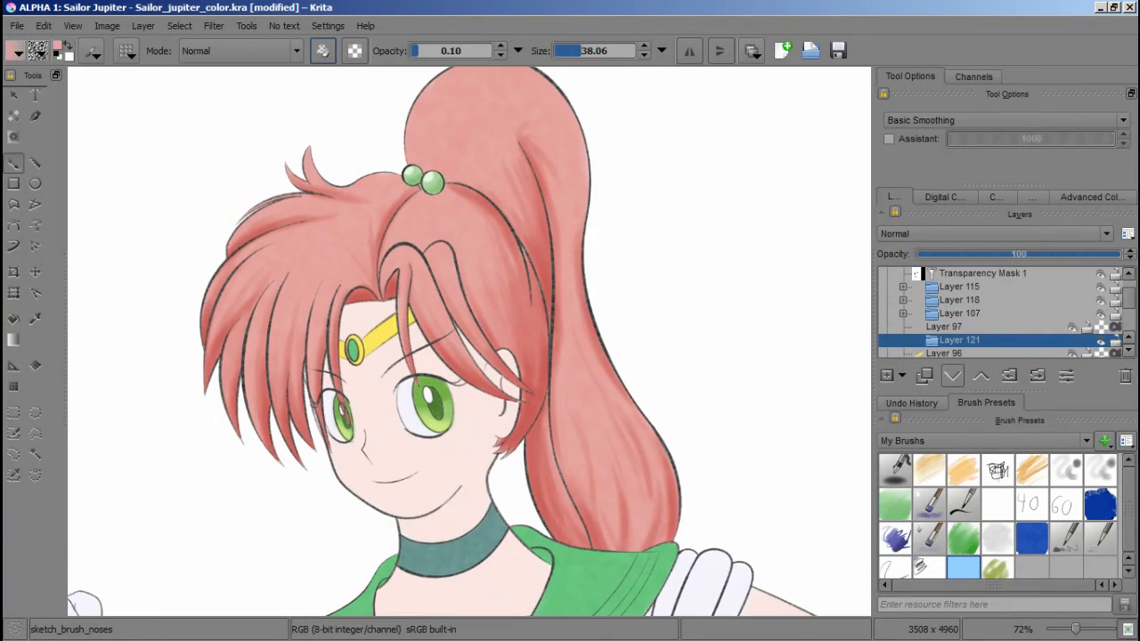
left_click(945, 313)
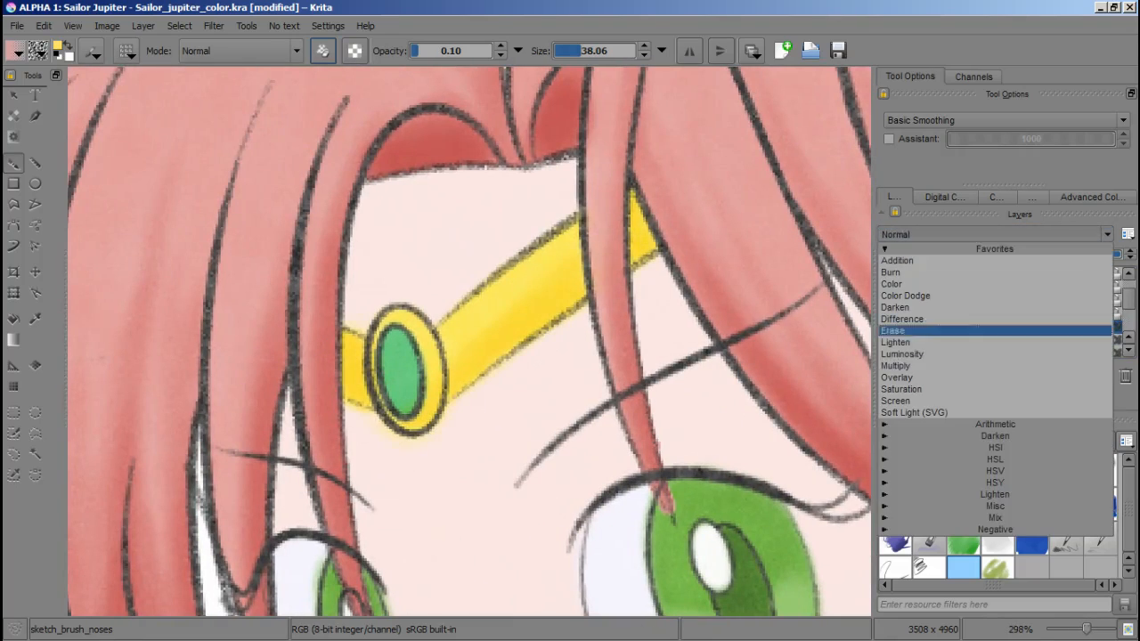
Step: Set the new layer to Screen blending for the tiara and gem highlights
left_click(895, 366)
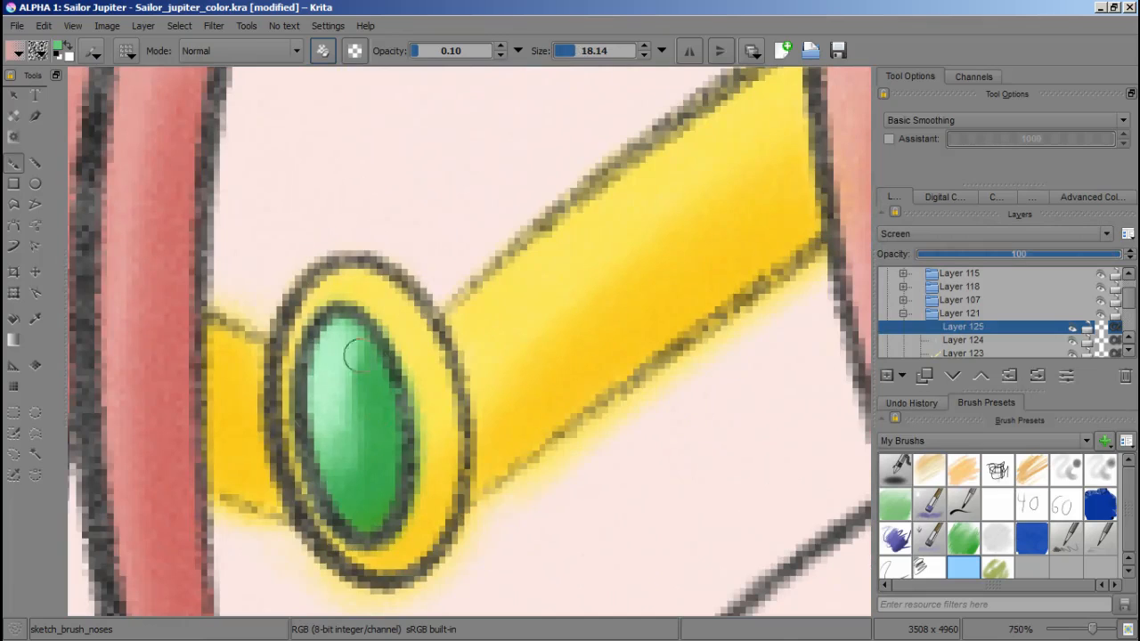
scroll("down", 3)
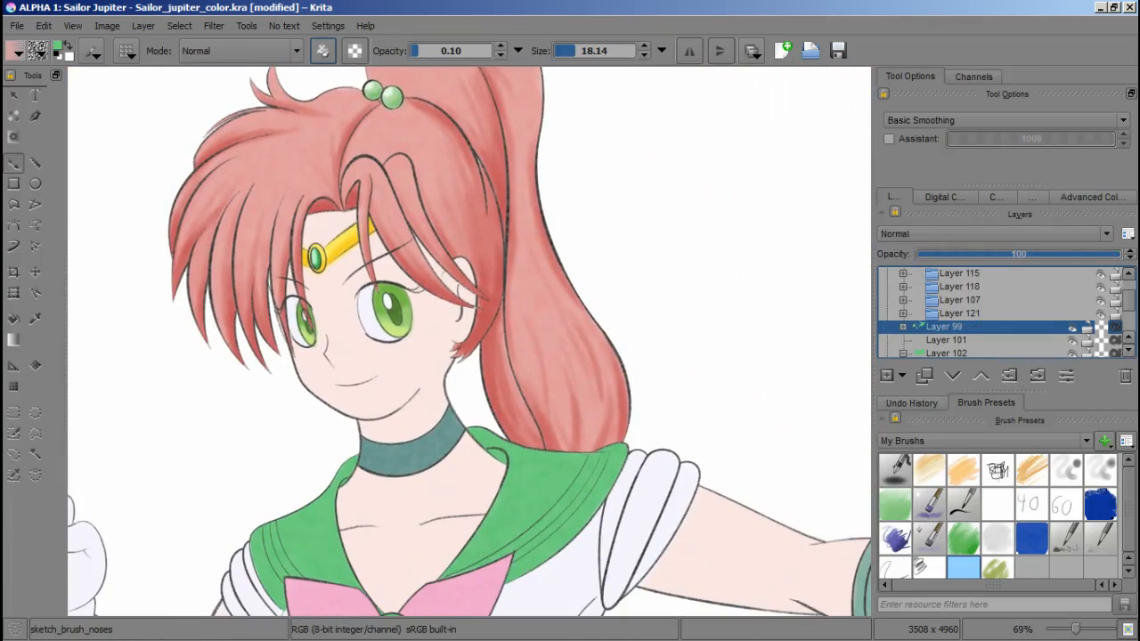
mouse_move(943, 326)
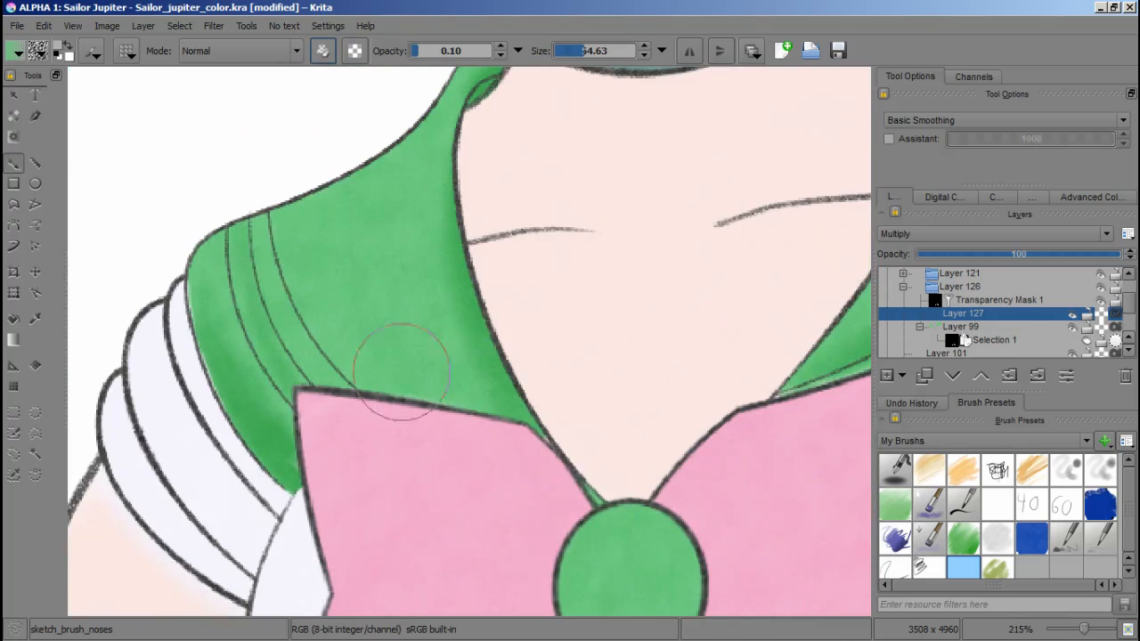
Step: Scroll the layer stack while shading the green collar folds
scroll("down", 3)
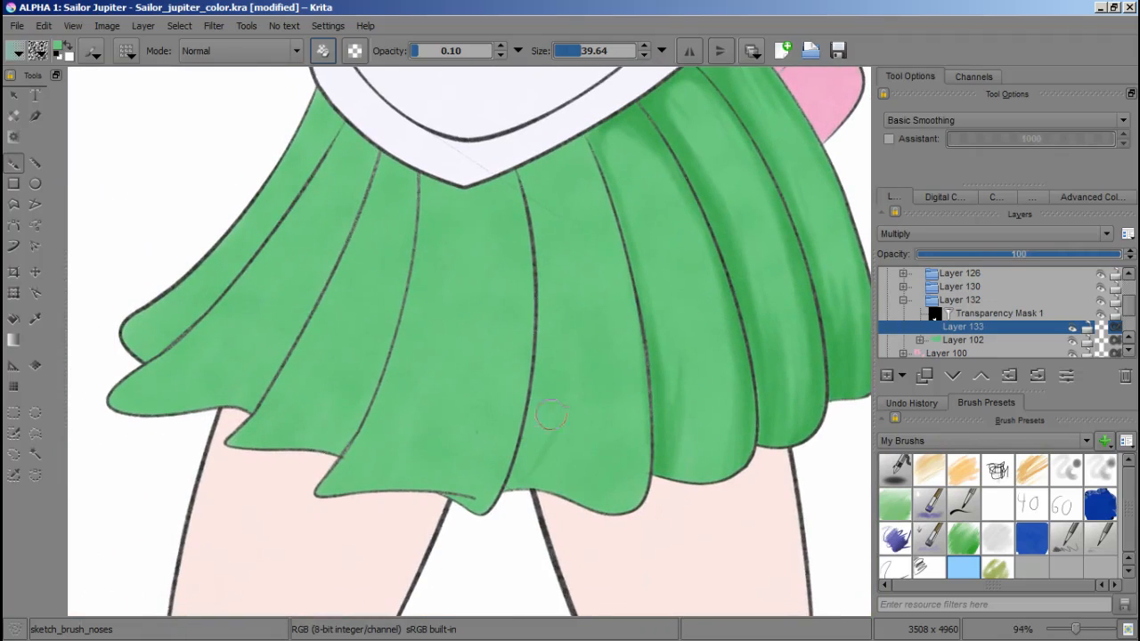
mouse_move(548, 361)
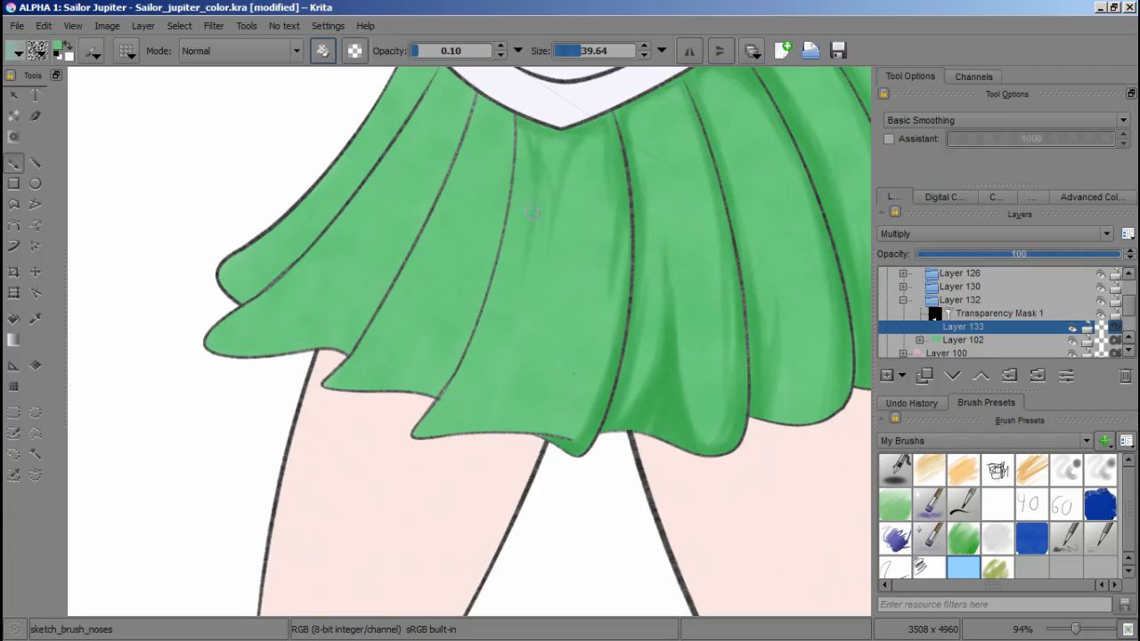
mouse_move(569, 383)
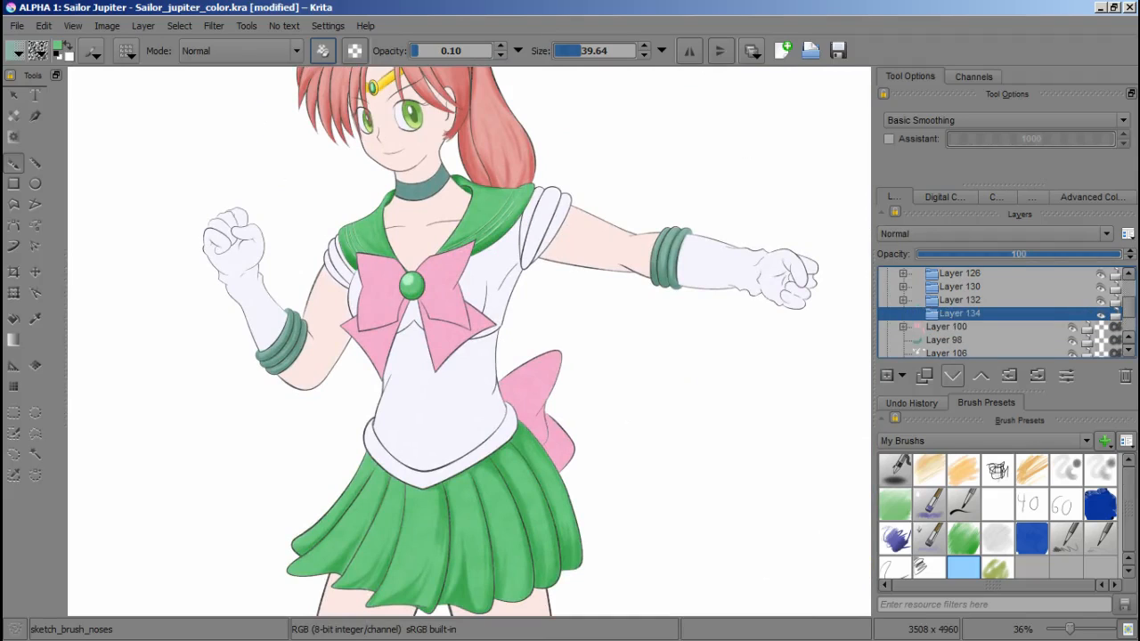
Step: Add a chest bow shading layer and darken the pink bow around the centre gem
left_click(946, 326)
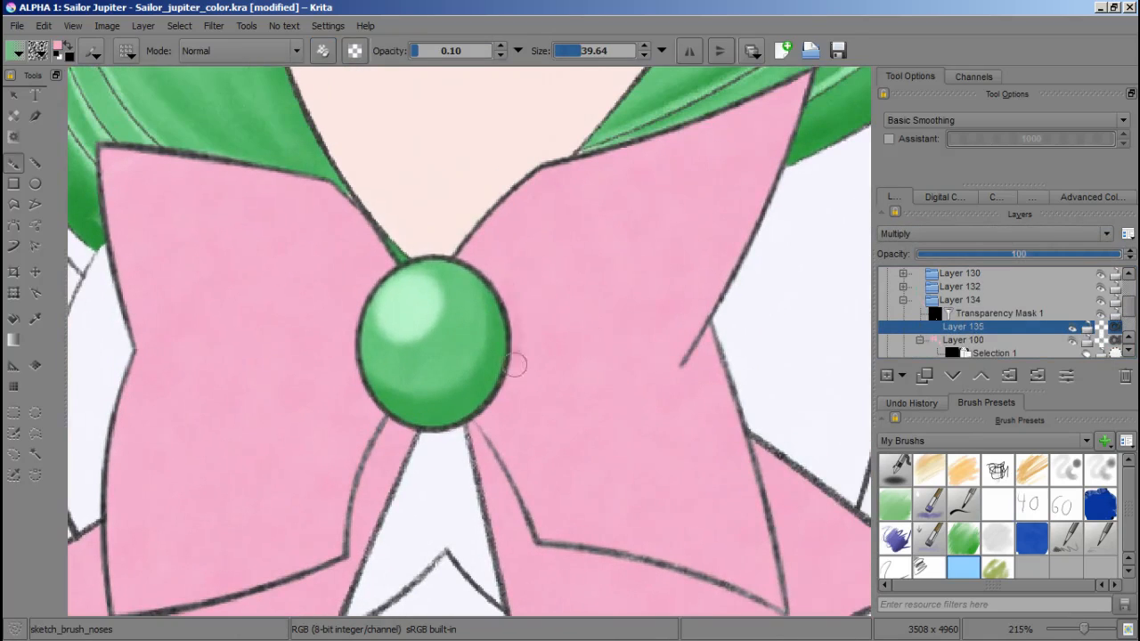
left_click_drag(516, 365, 570, 517)
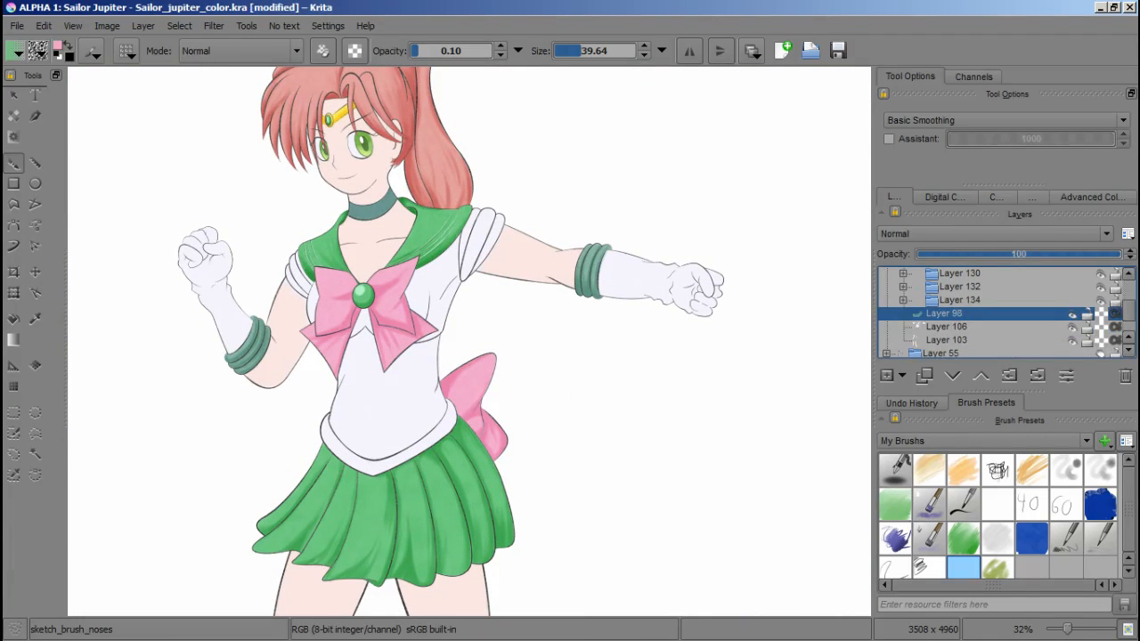
Step: Continue on the bow's Multiply layer, adding darker streaks across the pink loops
left_click(946, 326)
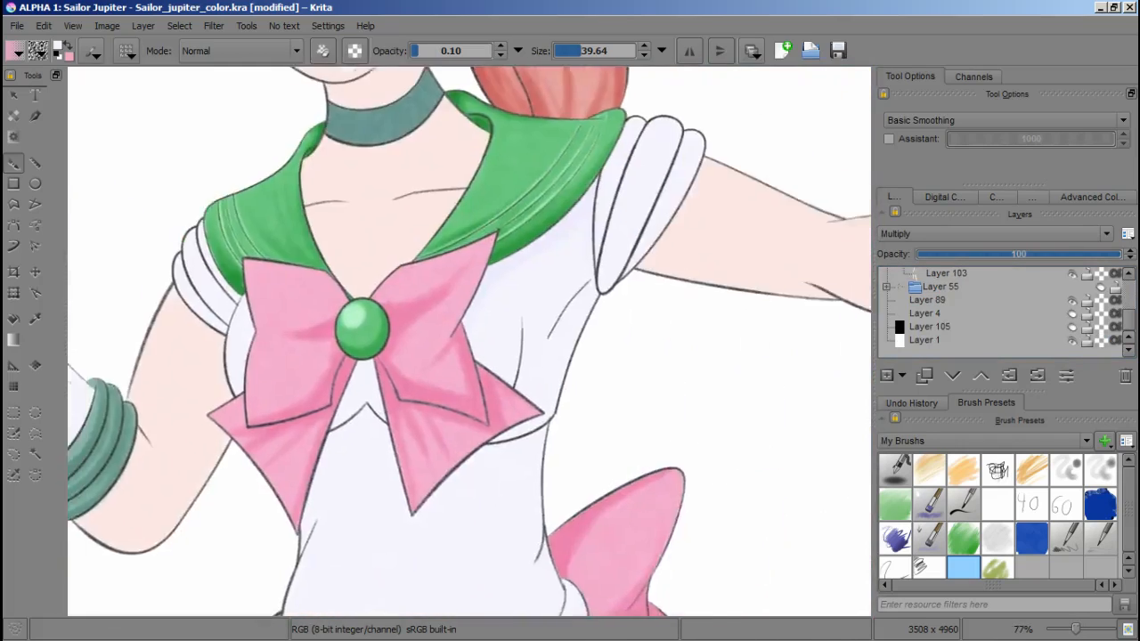
Step: Scroll the layer stack and select the layer for the back bow's shading
scroll("down", 3)
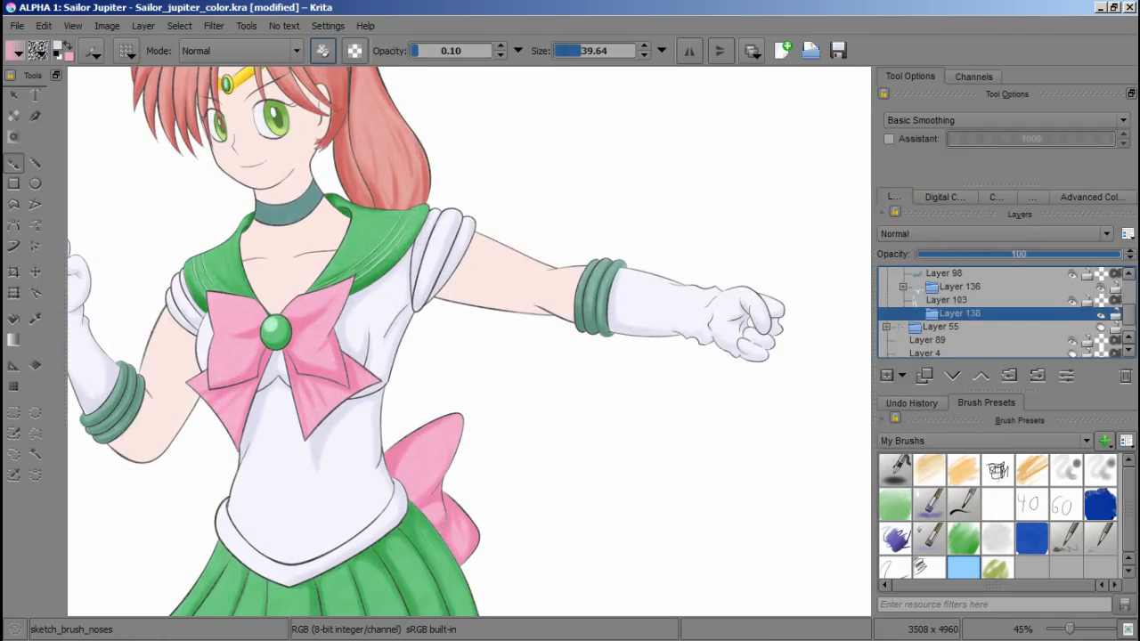
left_click(947, 300)
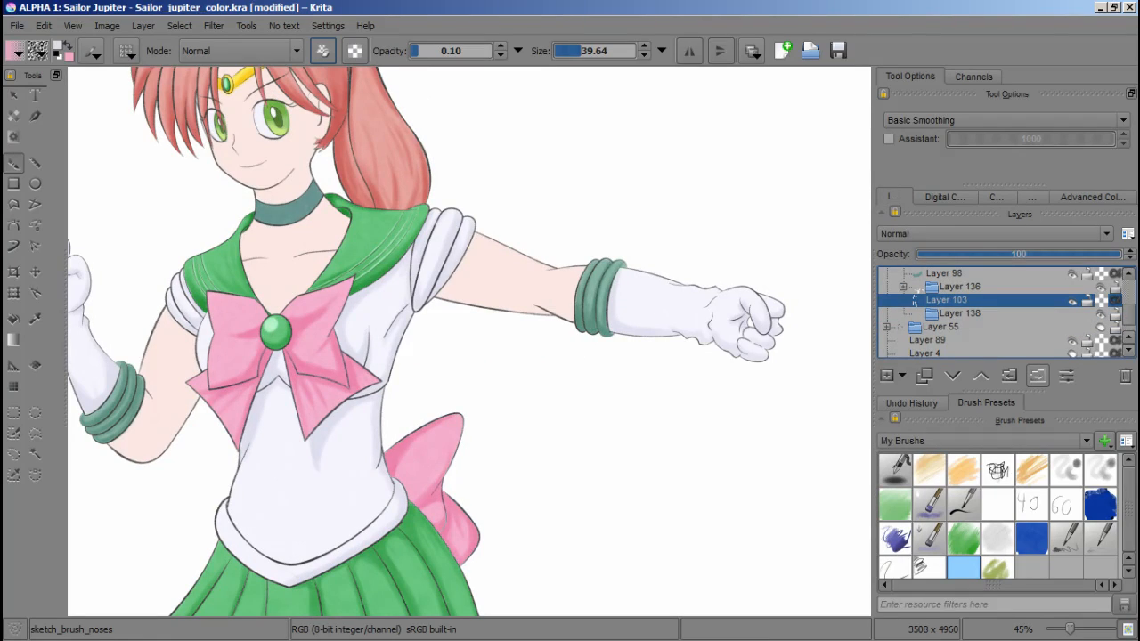